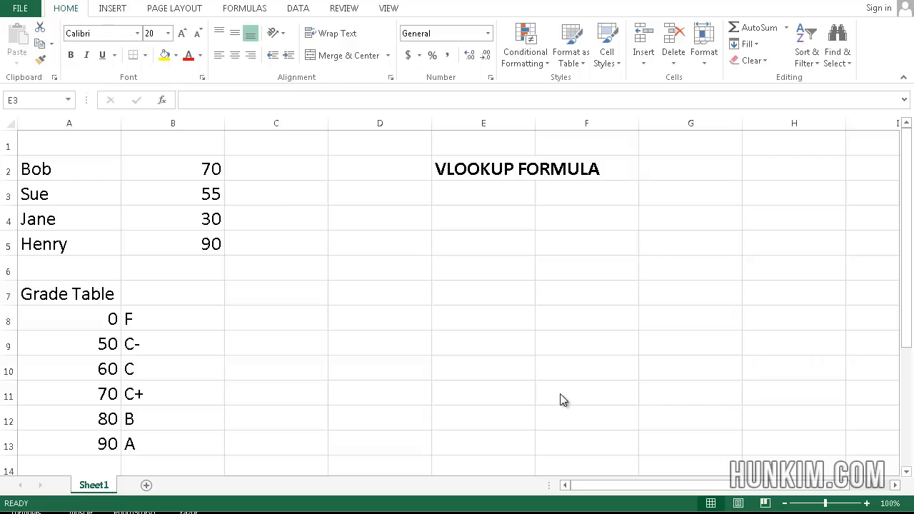
mouse_move(334, 281)
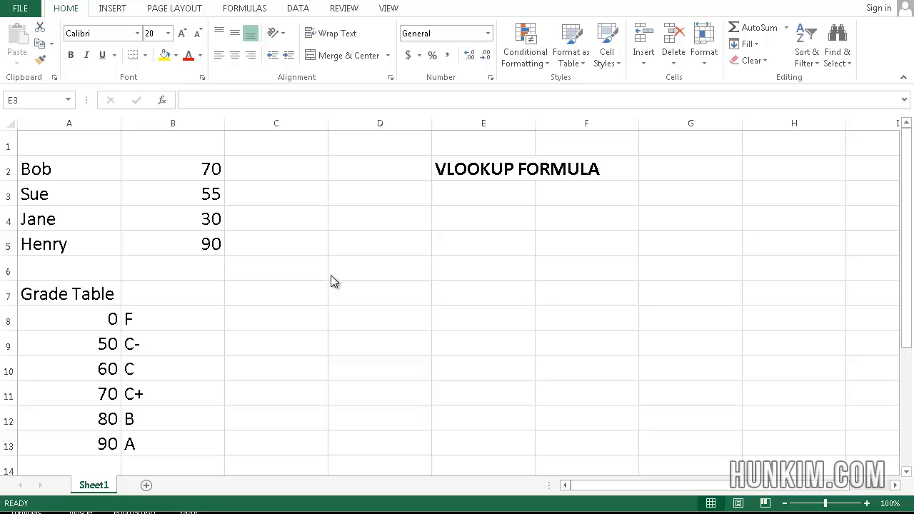
mouse_move(508, 216)
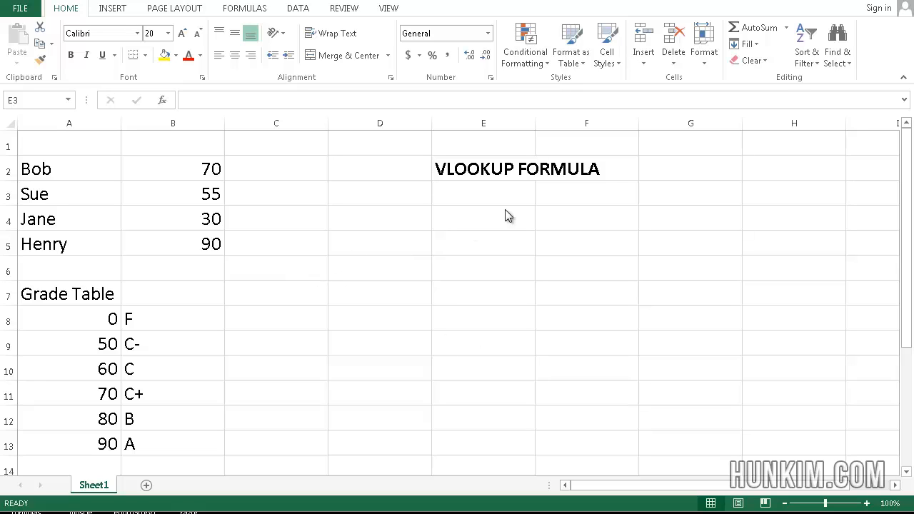
mouse_move(84, 185)
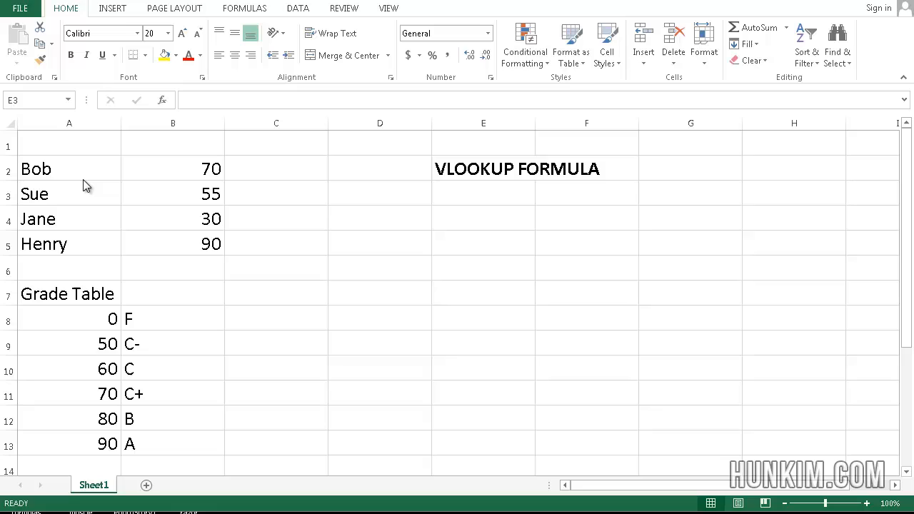
- Review the student list, Bob's score of 70 and the Grade Table with its 80 threshold
left_click(43, 169)
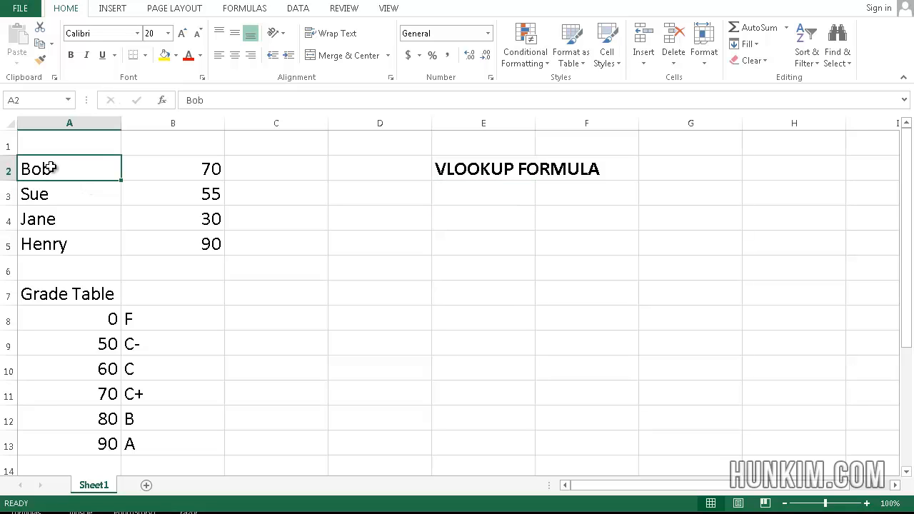
left_click(69, 219)
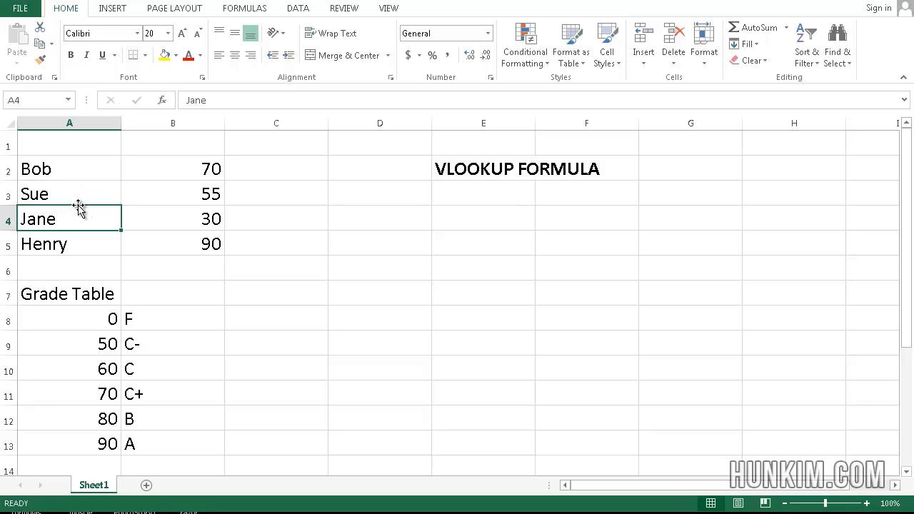
left_click(172, 168)
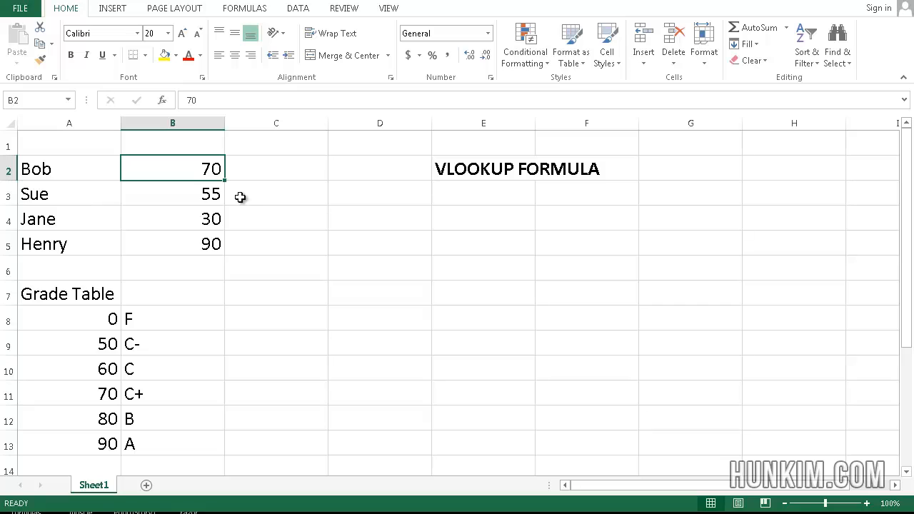
mouse_move(175, 214)
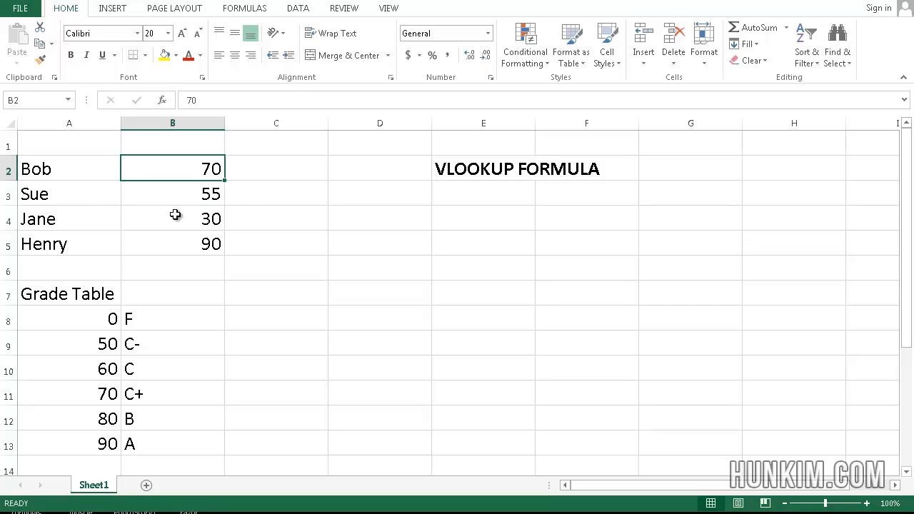
left_click(172, 293)
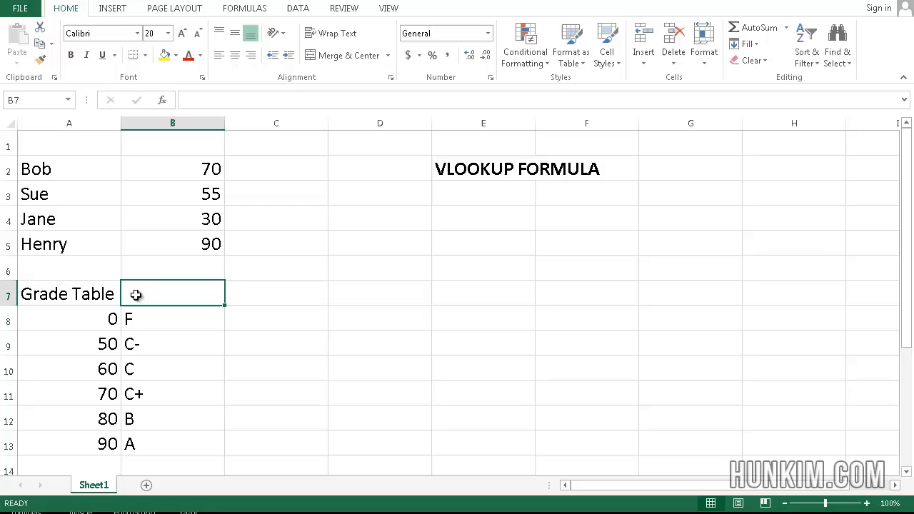
left_click(68, 294)
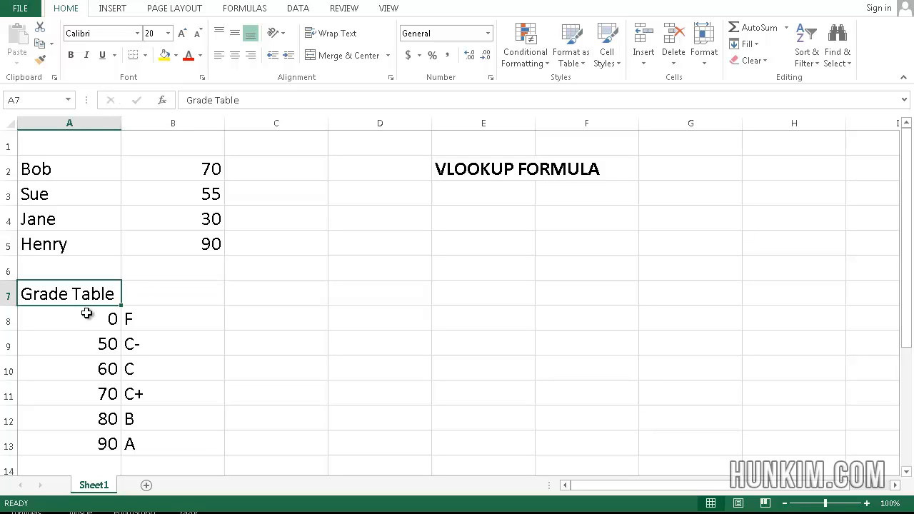
left_click(64, 344)
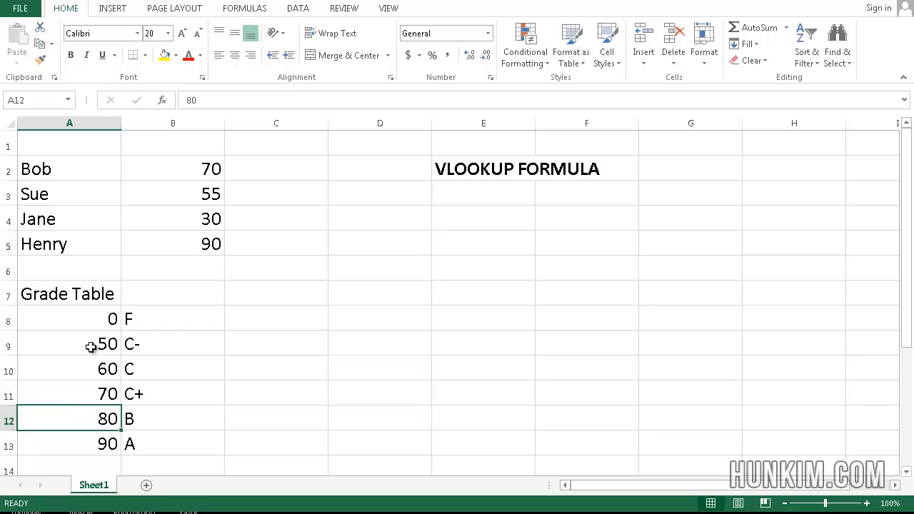
- Walk through the grade table rows: thresholds 0 and 50 mapping to F, C- and C
left_click(172, 318)
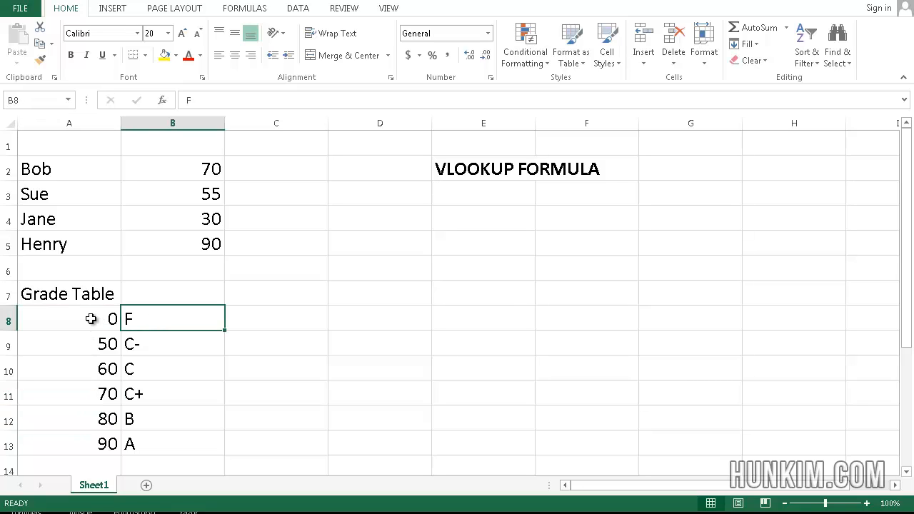
mouse_move(90, 323)
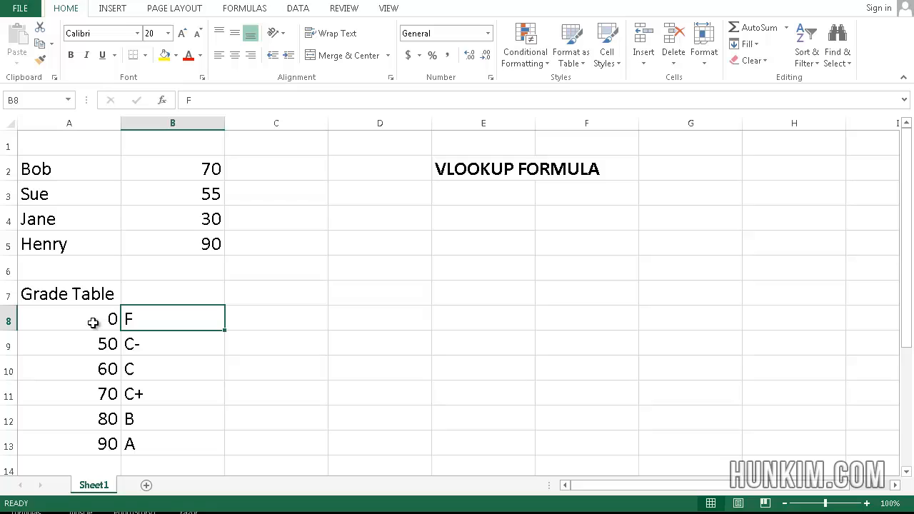
mouse_move(81, 344)
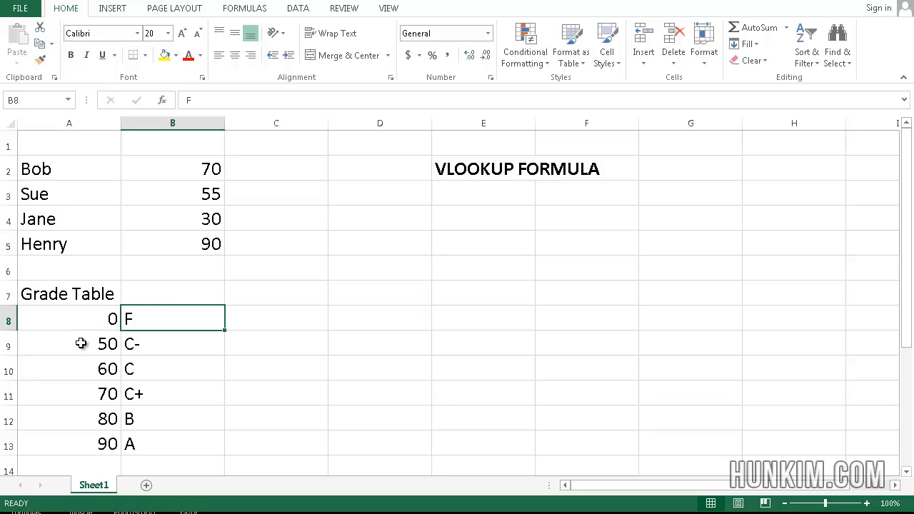
left_click(172, 343)
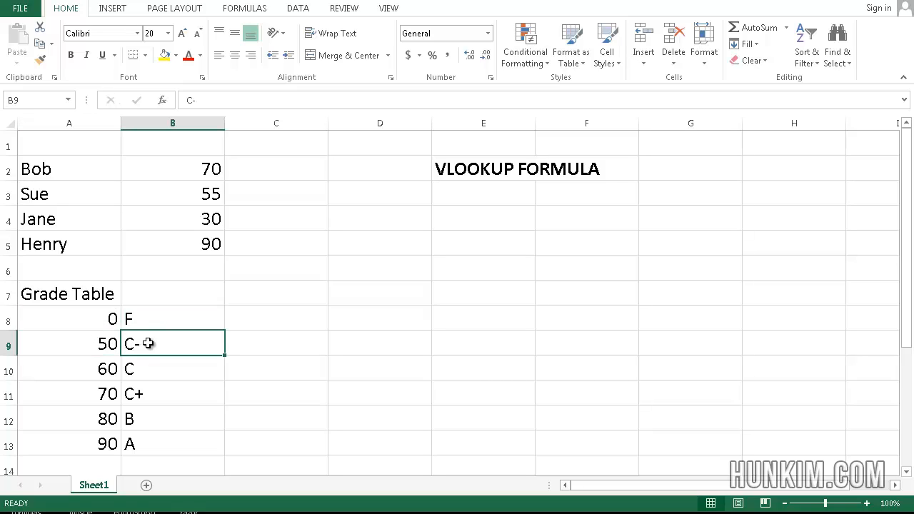
mouse_move(69, 369)
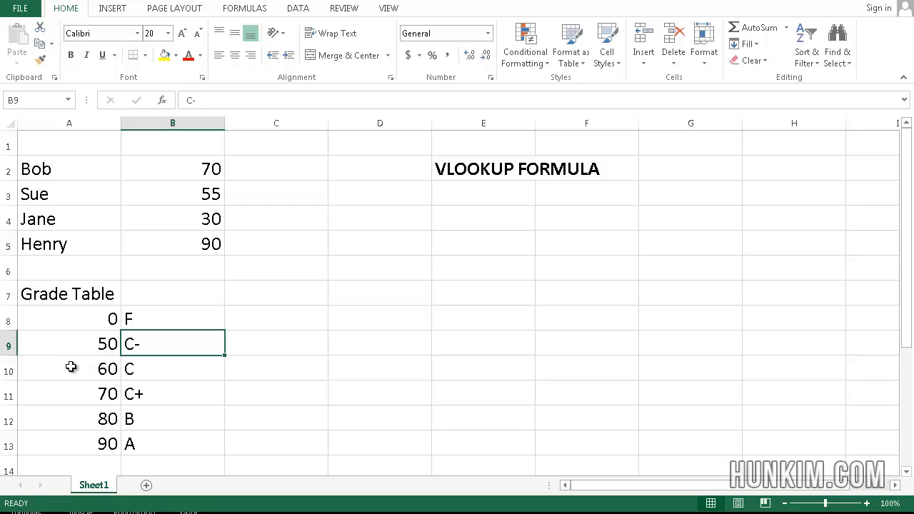
left_click(164, 370)
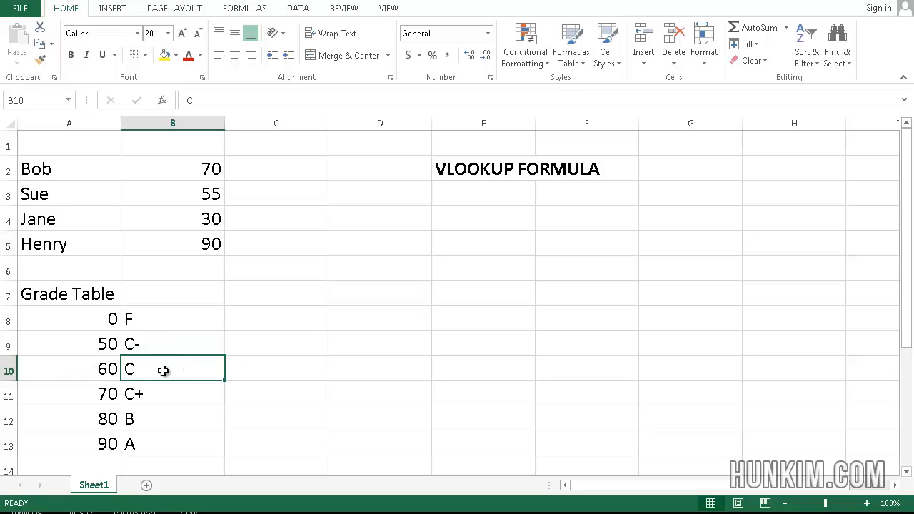
mouse_move(139, 431)
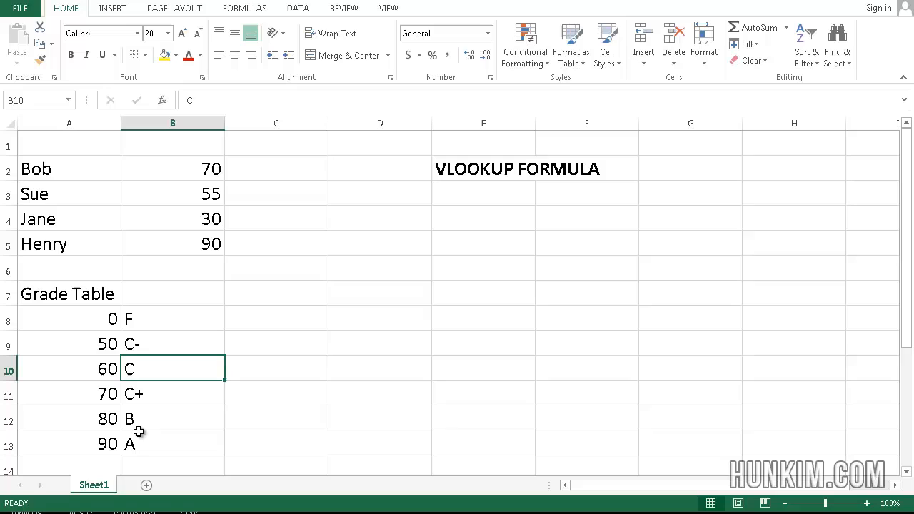
mouse_move(78, 327)
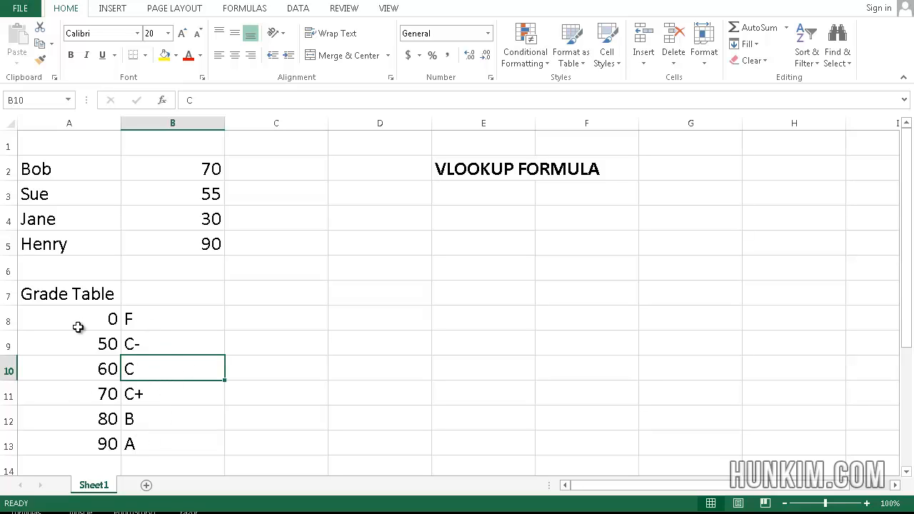
left_click(57, 344)
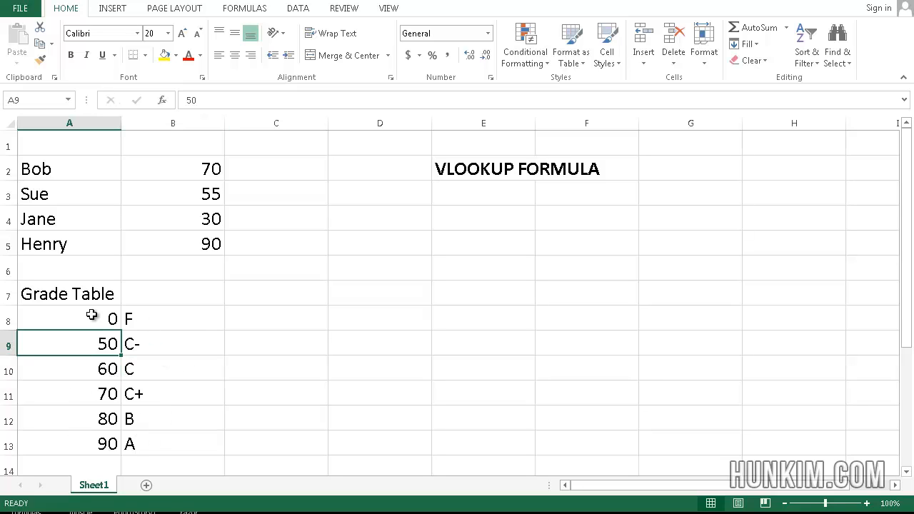
left_click(69, 318)
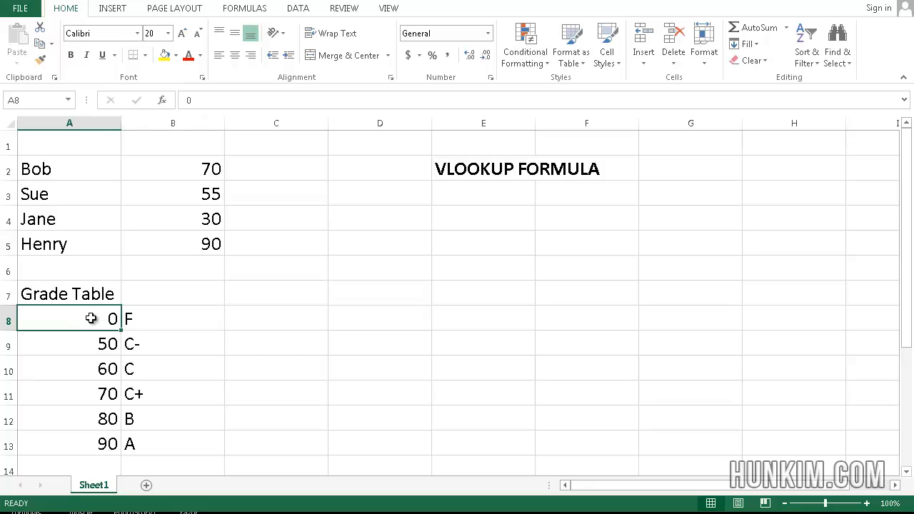
left_click_drag(91, 318, 132, 343)
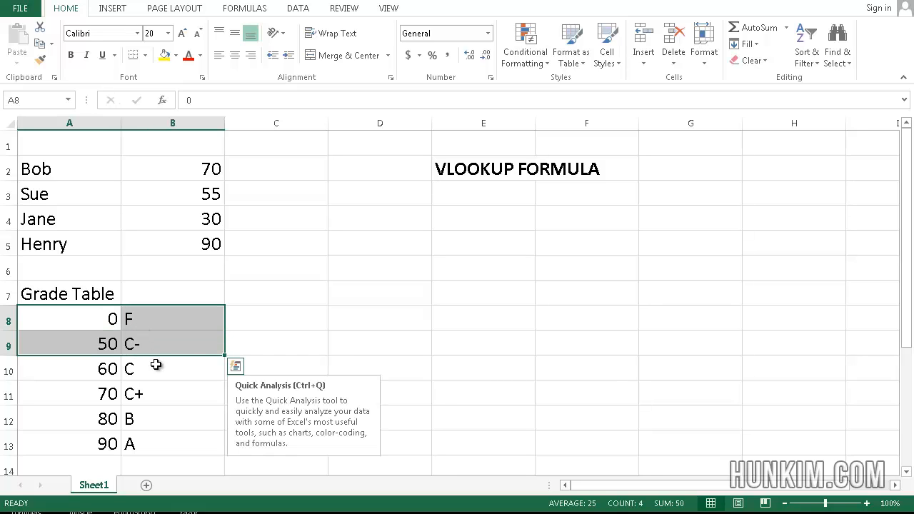
left_click(172, 368)
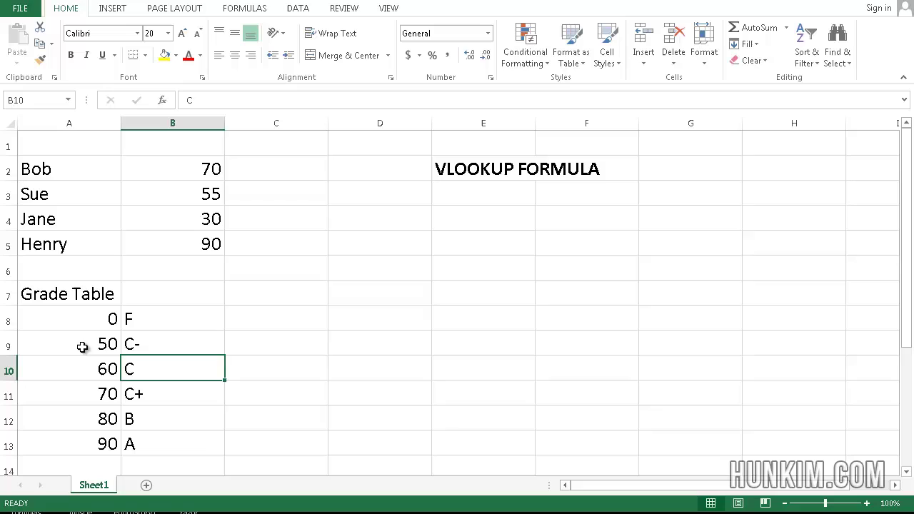
mouse_move(85, 318)
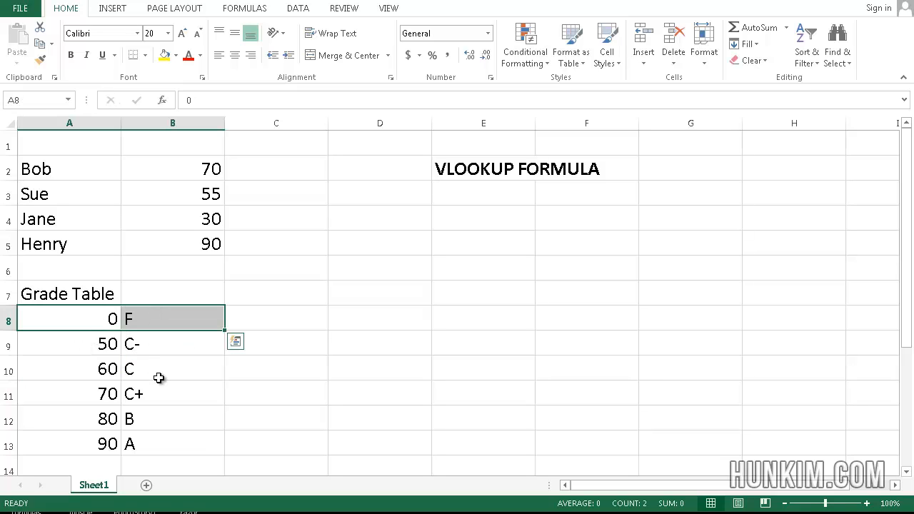
left_click(173, 369)
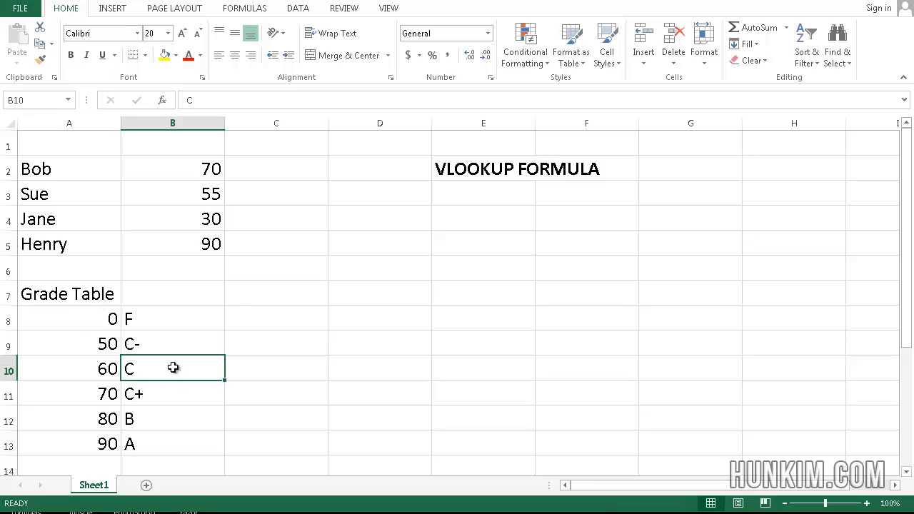
mouse_move(369, 235)
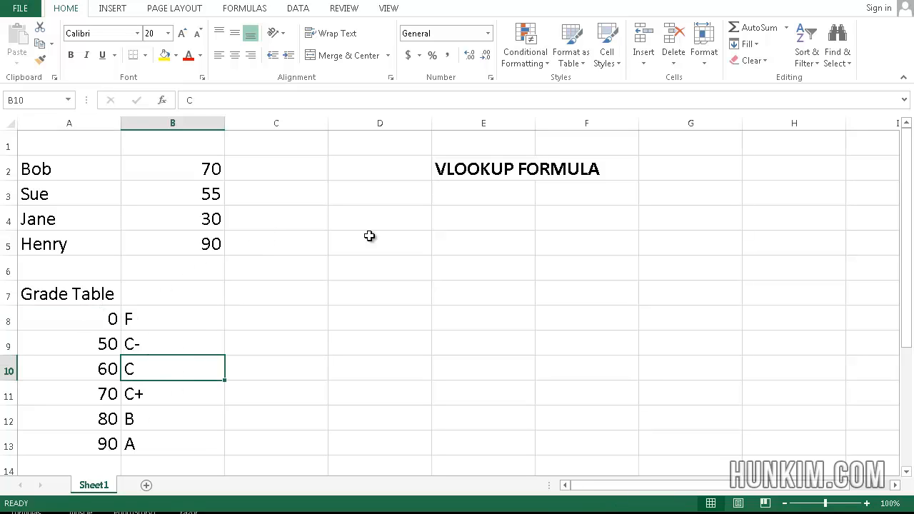
mouse_move(252, 180)
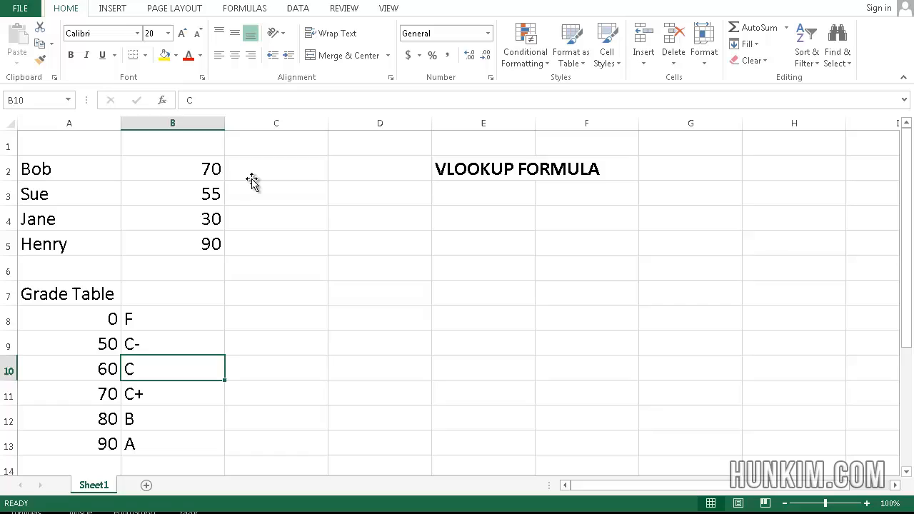
- Begin =VLOOKUP( in C2 with Bob's score B2 as the lookup value
left_click(276, 168)
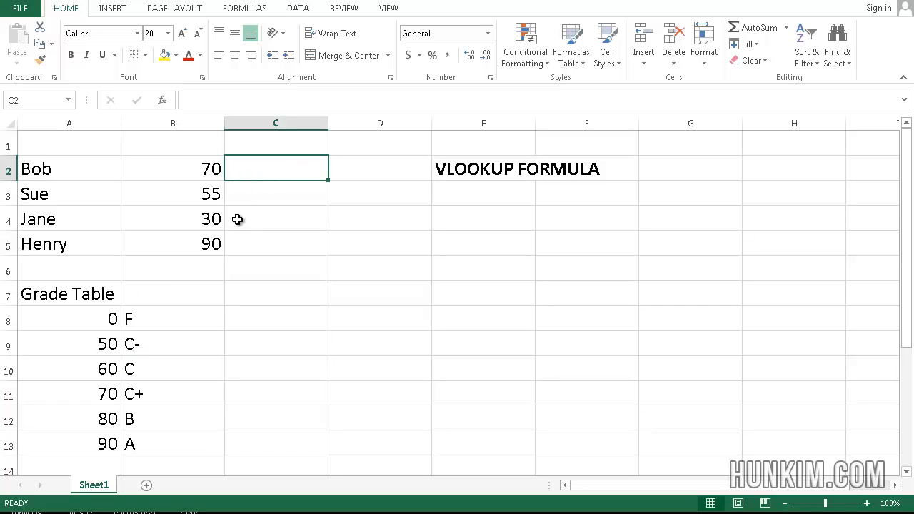
left_click(172, 168)
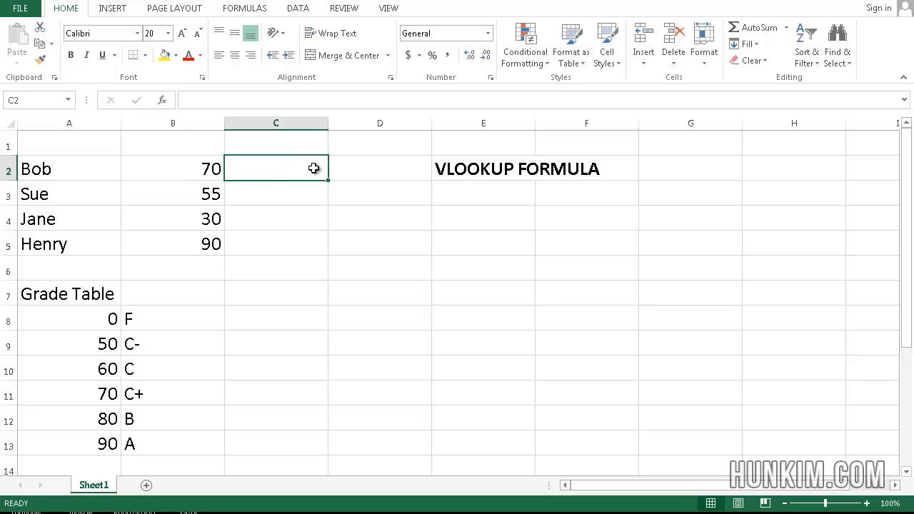
mouse_move(270, 167)
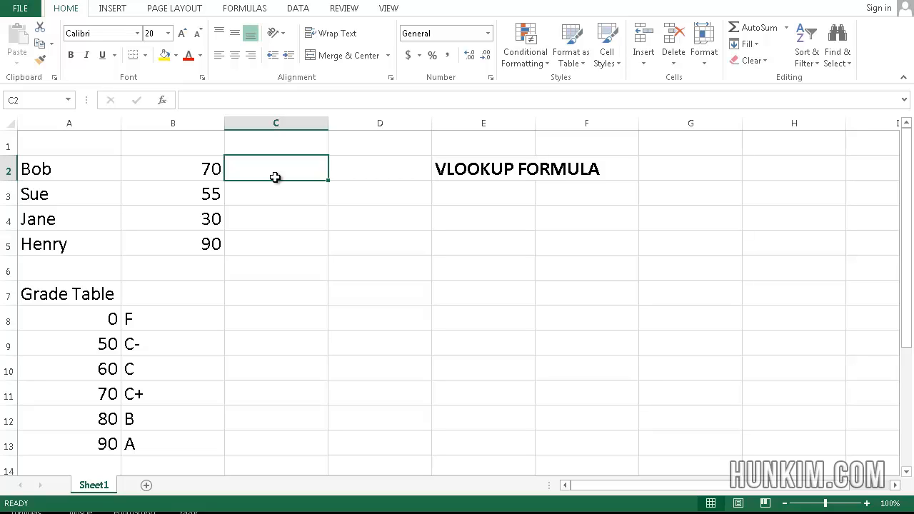
type("=VL")
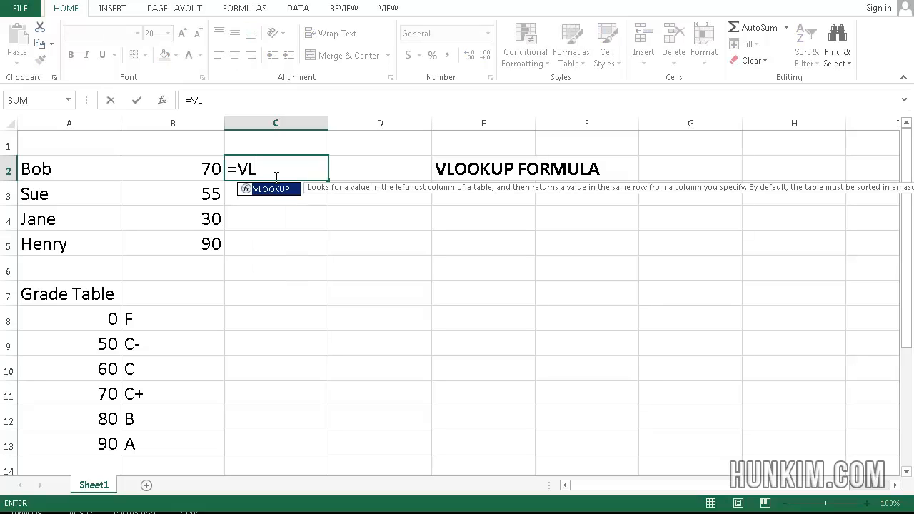
type("OOKUP(")
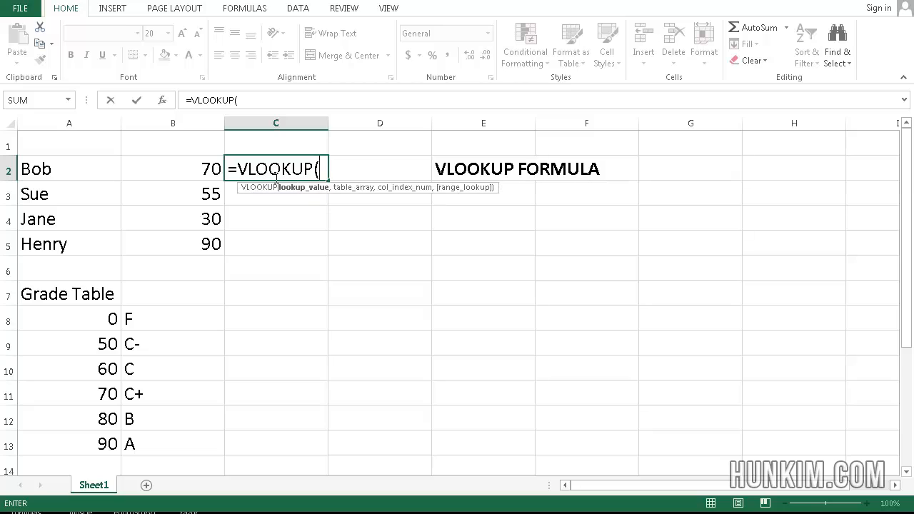
mouse_move(287, 198)
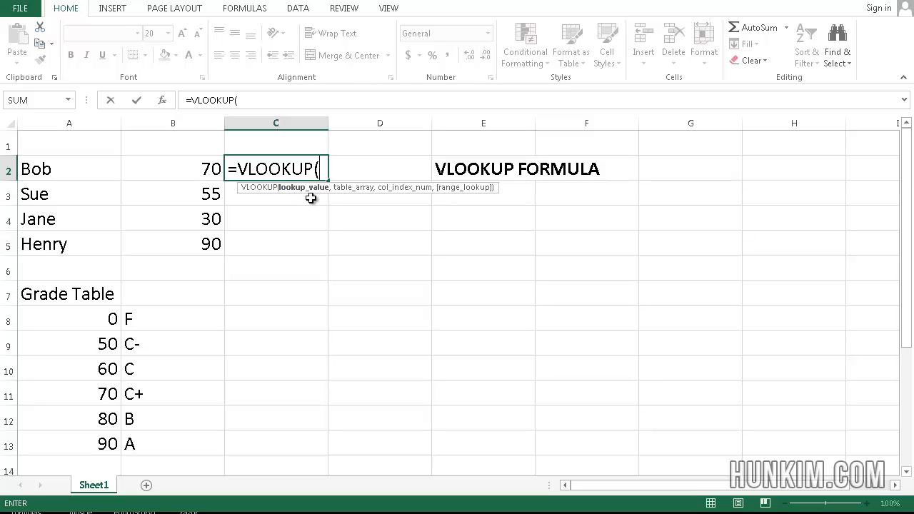
mouse_move(318, 209)
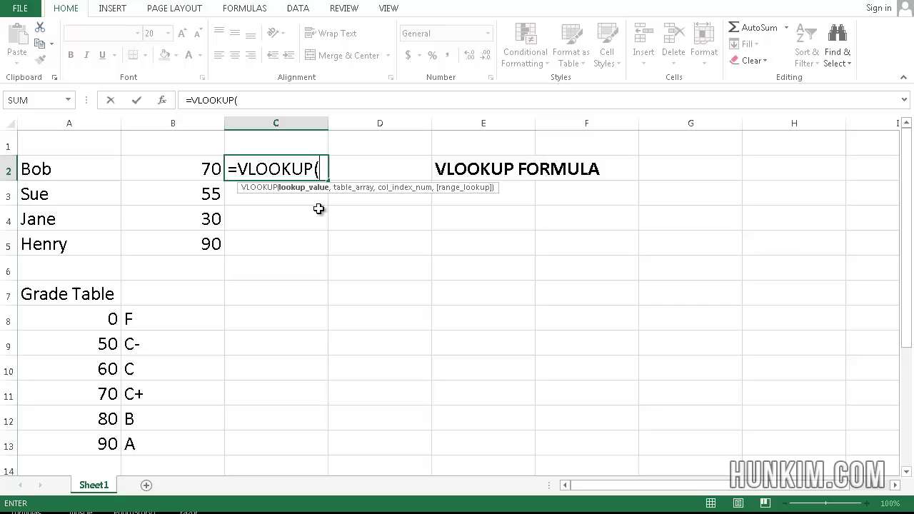
mouse_move(326, 208)
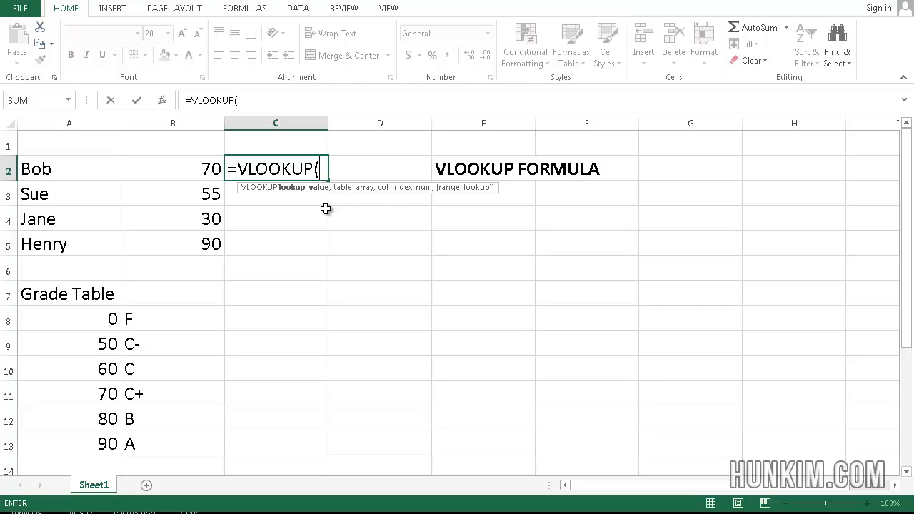
mouse_move(253, 171)
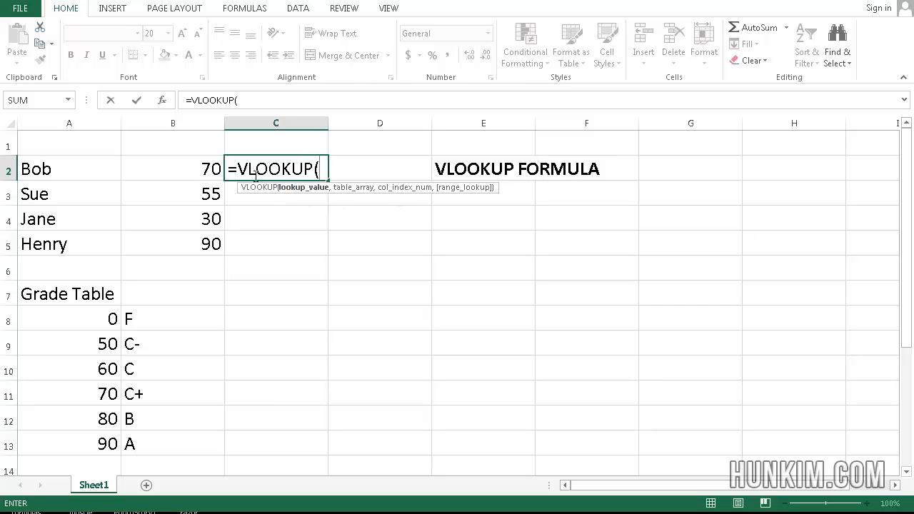
left_click(172, 168)
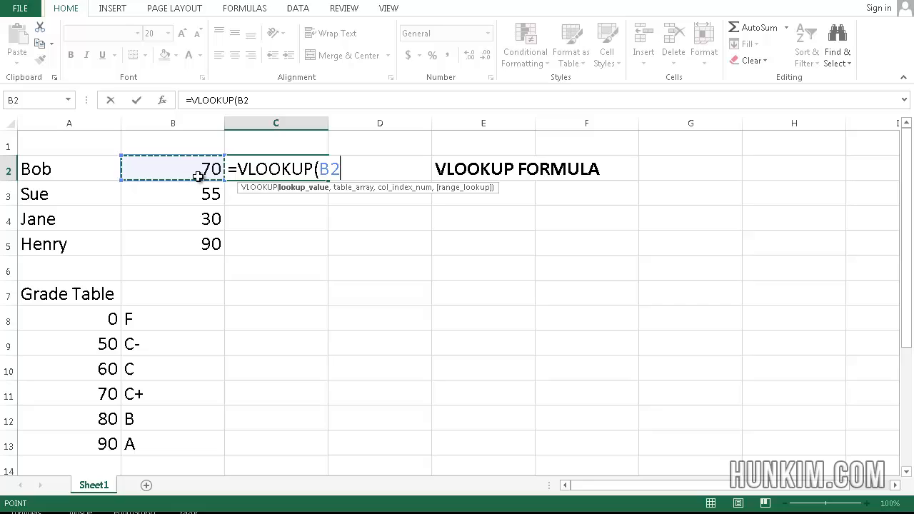
mouse_move(137, 182)
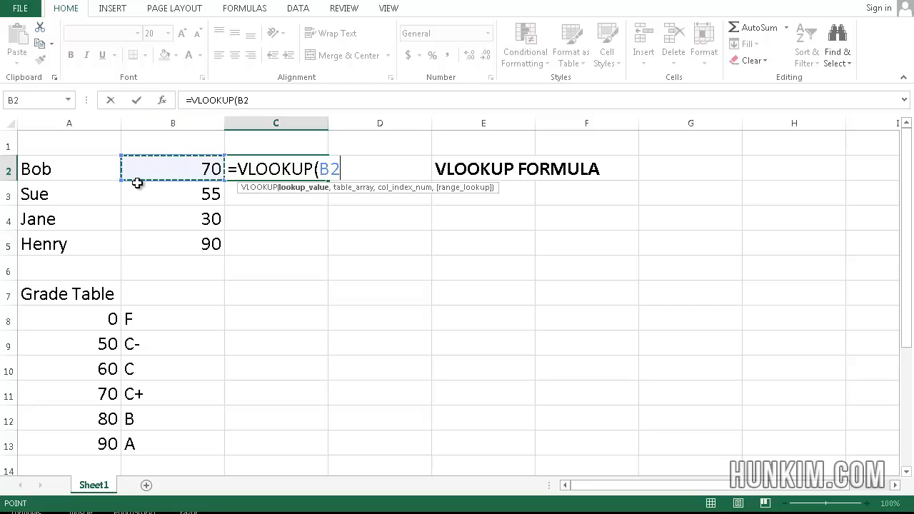
- Complete =VLOOKUP(B2,A8:B13,2) so Bob's grade C+ appears in C2
type(",")
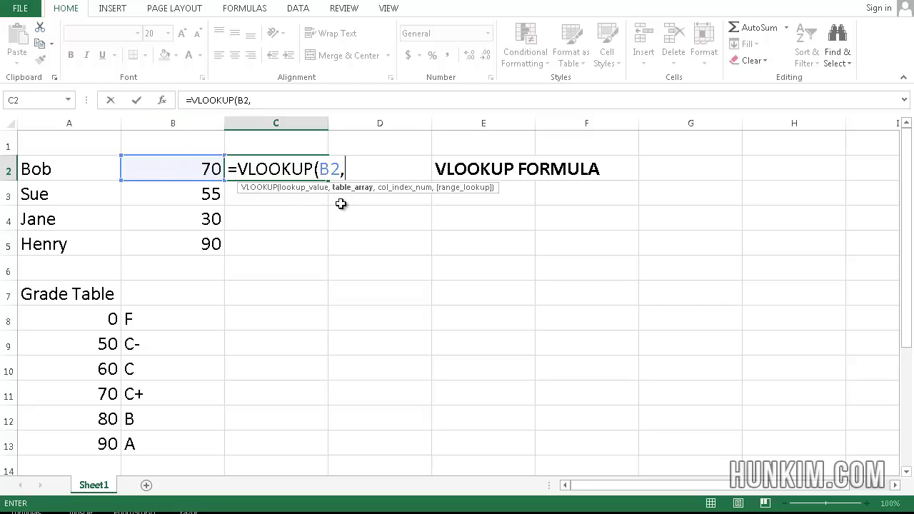
mouse_move(71, 316)
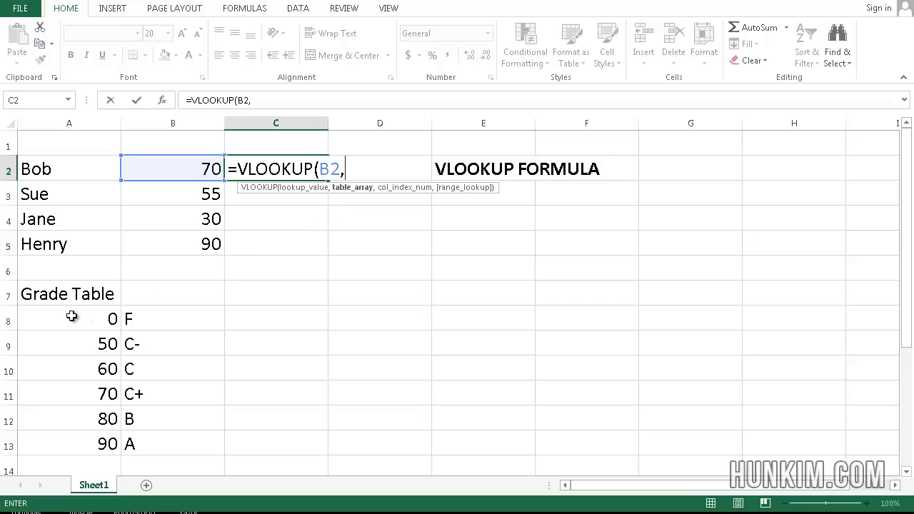
left_click(70, 318)
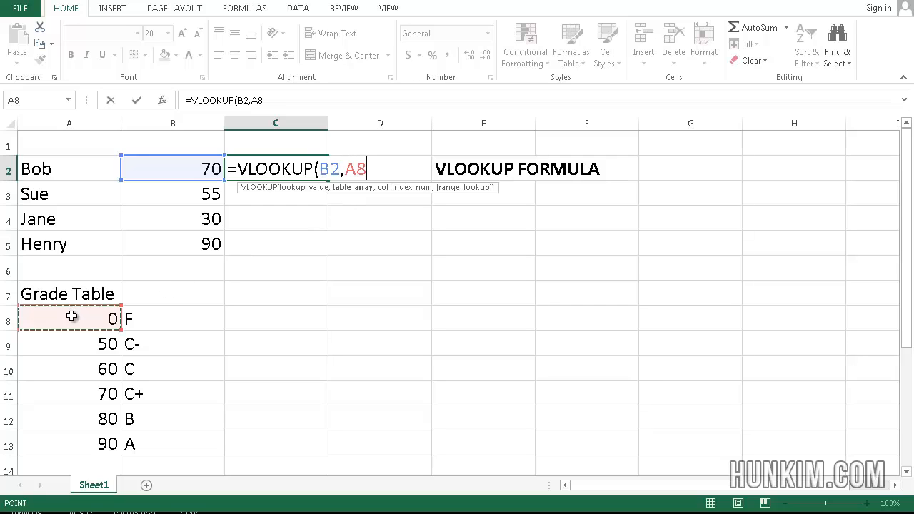
left_click_drag(70, 318, 70, 418)
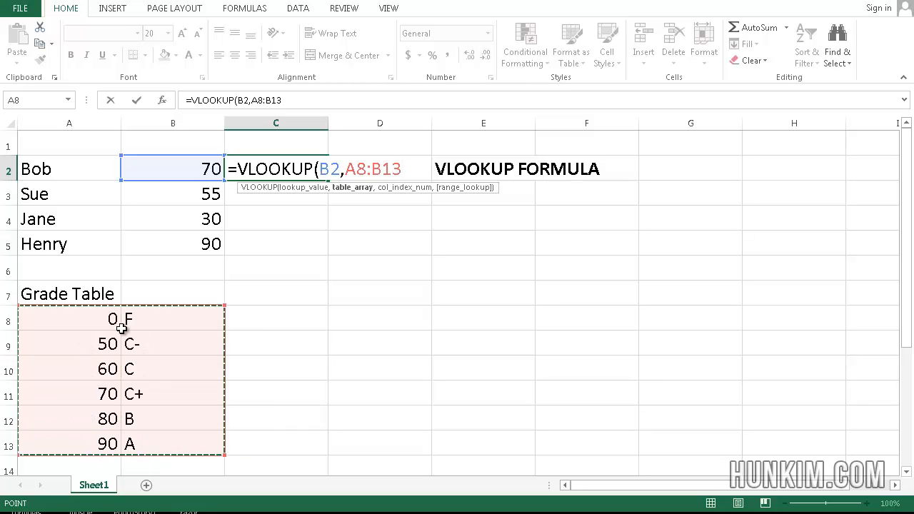
mouse_move(149, 339)
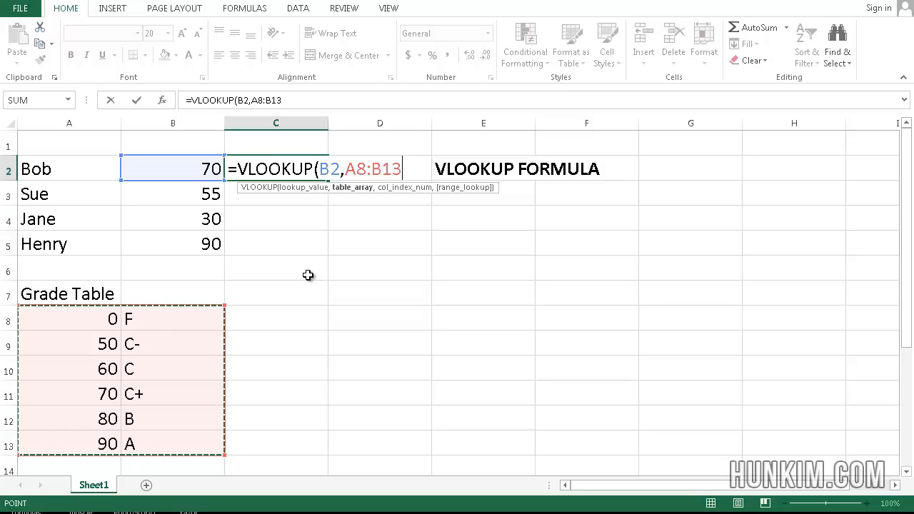
type(",")
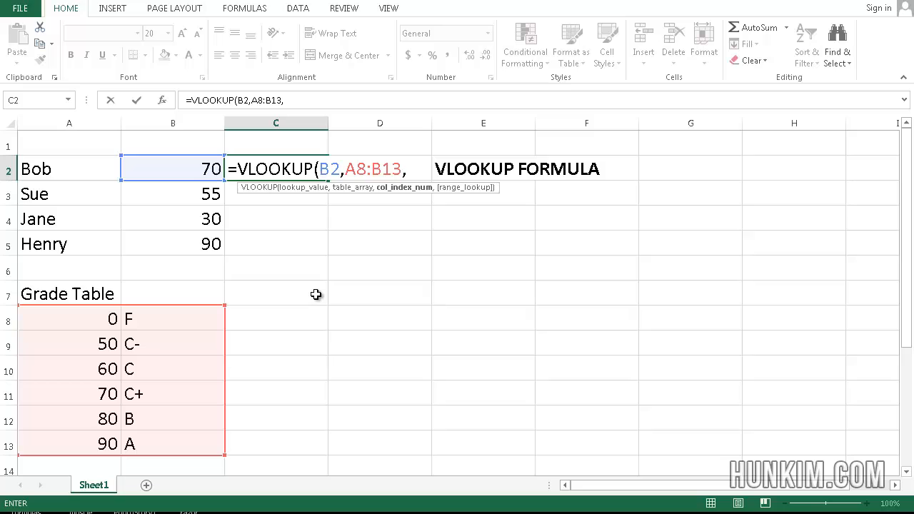
mouse_move(384, 201)
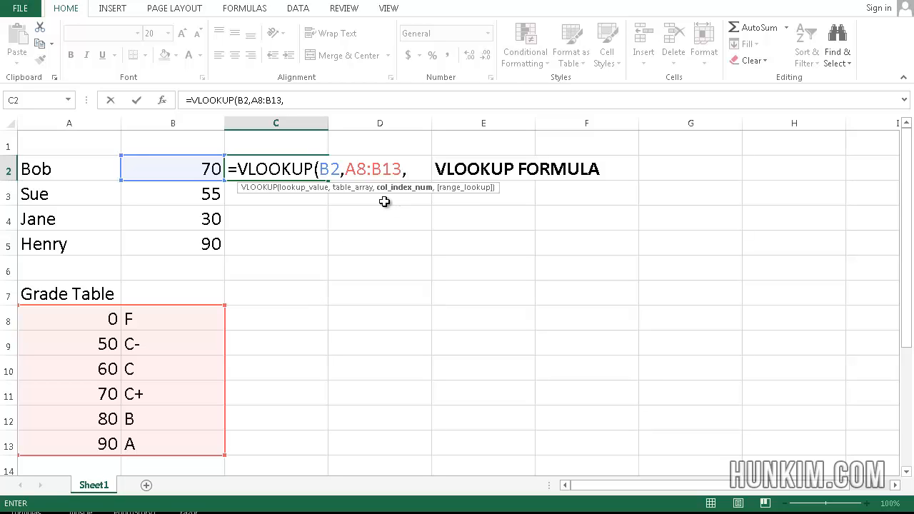
mouse_move(68, 409)
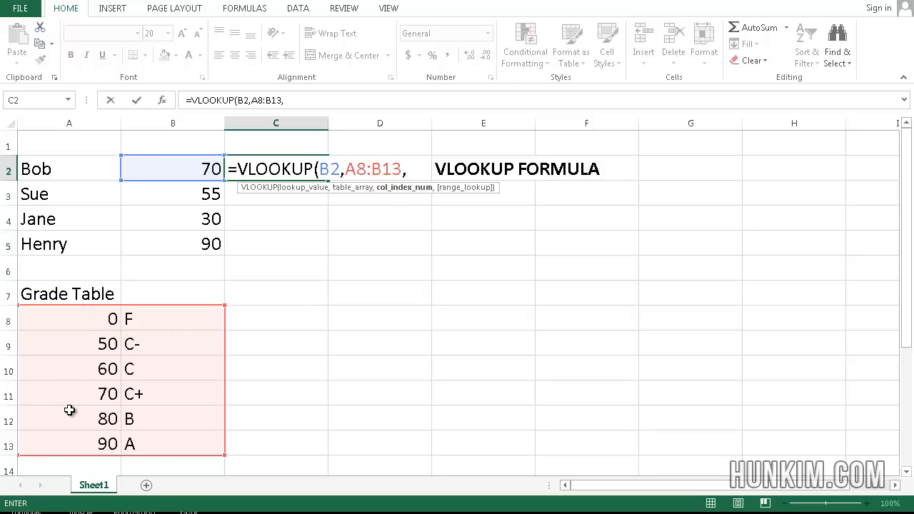
mouse_move(189, 397)
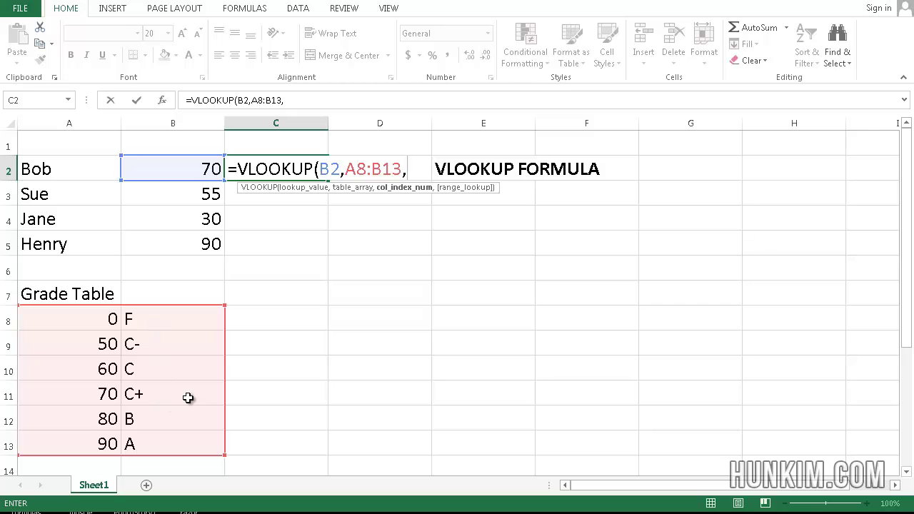
mouse_move(170, 370)
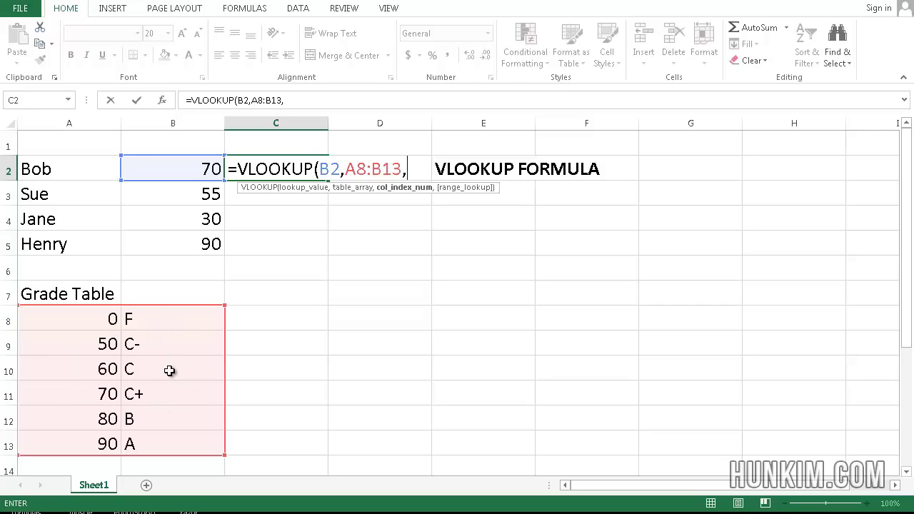
mouse_move(386, 271)
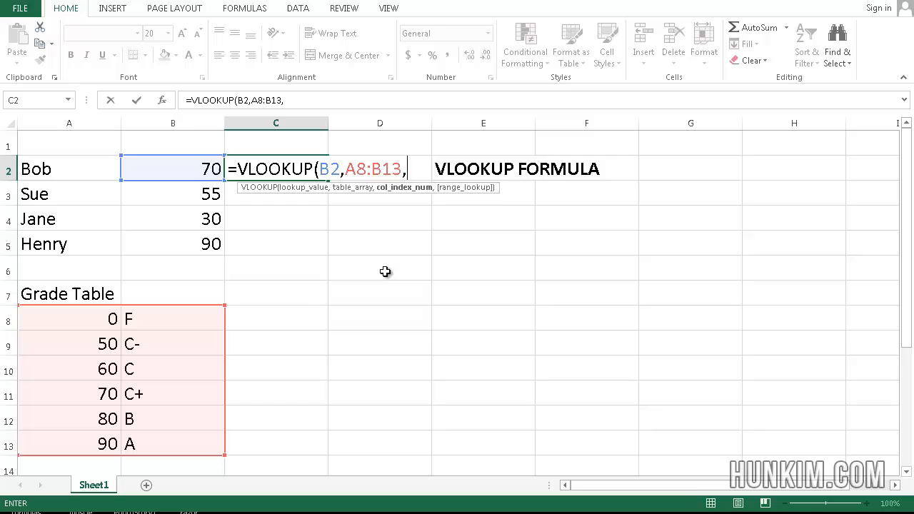
type("2)")
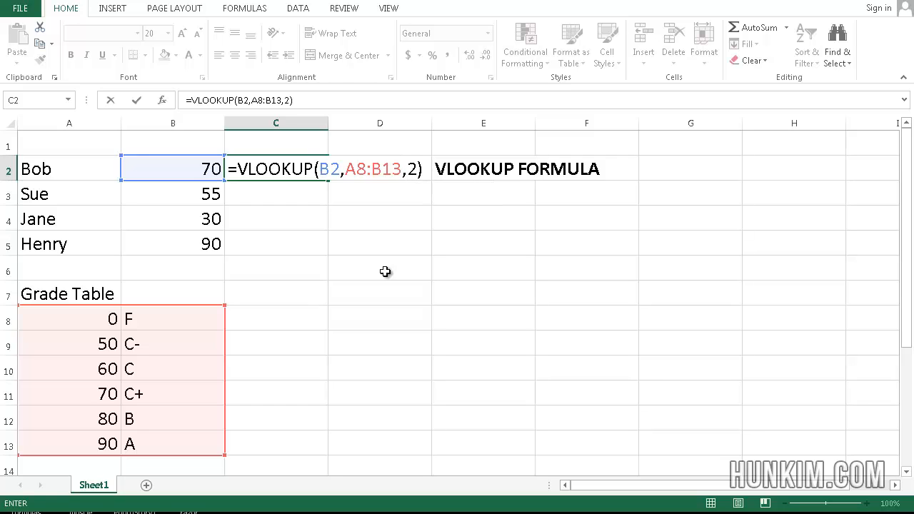
key("Enter")
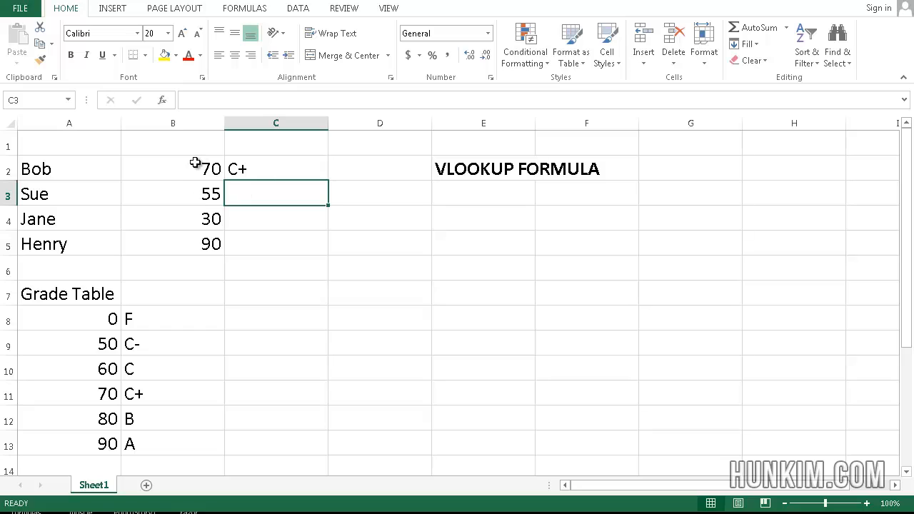
mouse_move(152, 390)
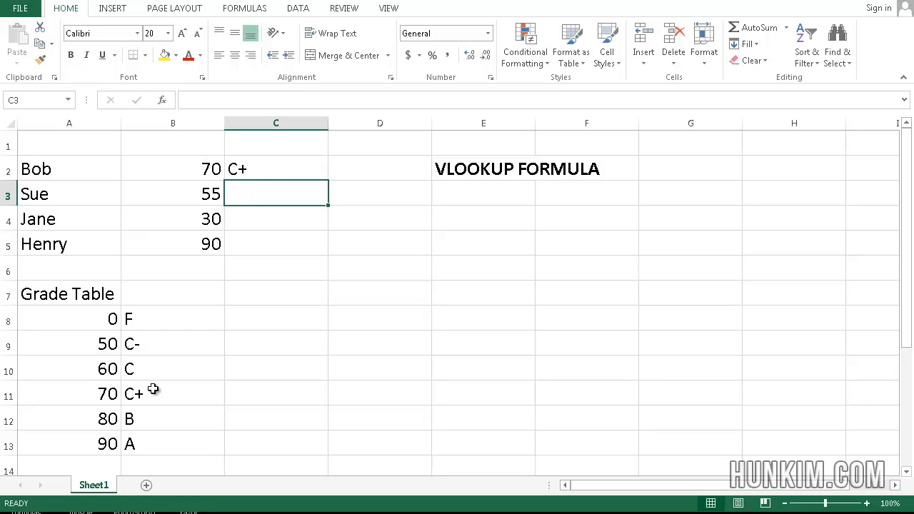
mouse_move(203, 165)
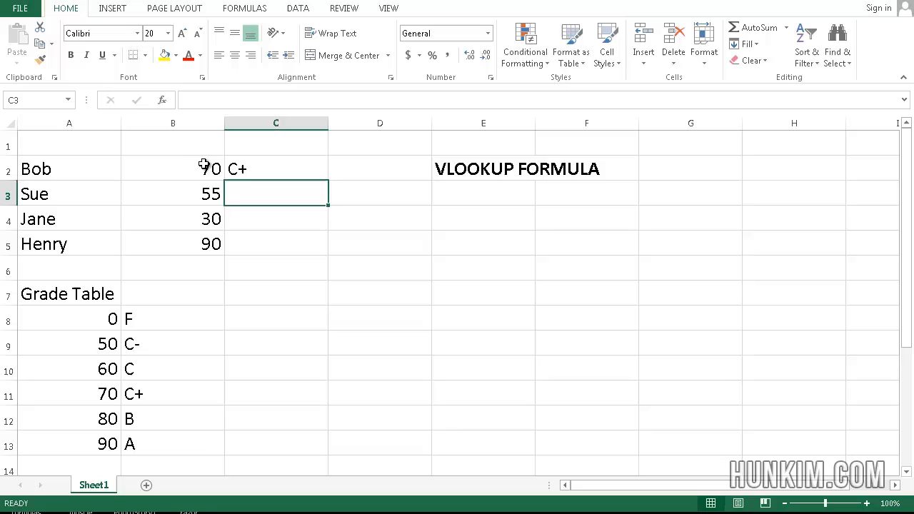
- Enter test scores such as 65 in B2 and confirm C2's grade recalculates, ending at 72 with C+
left_click(172, 168)
type("7")
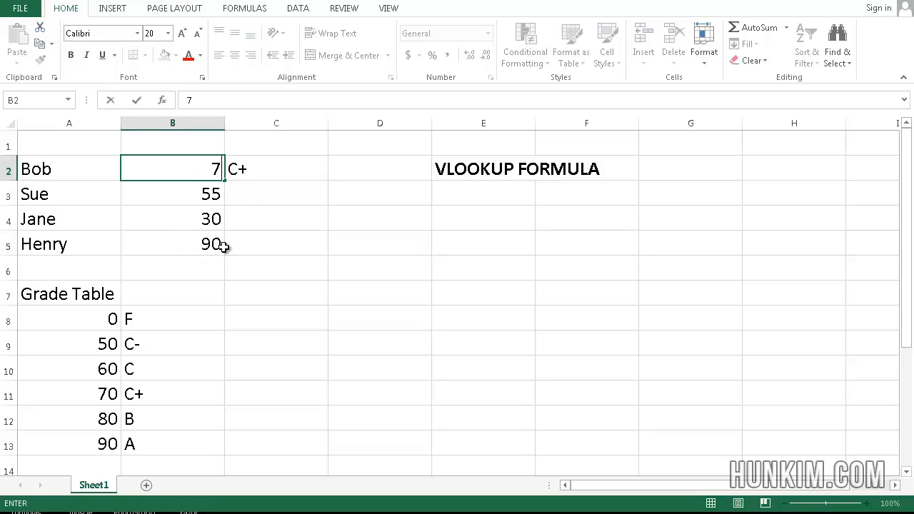
type("5")
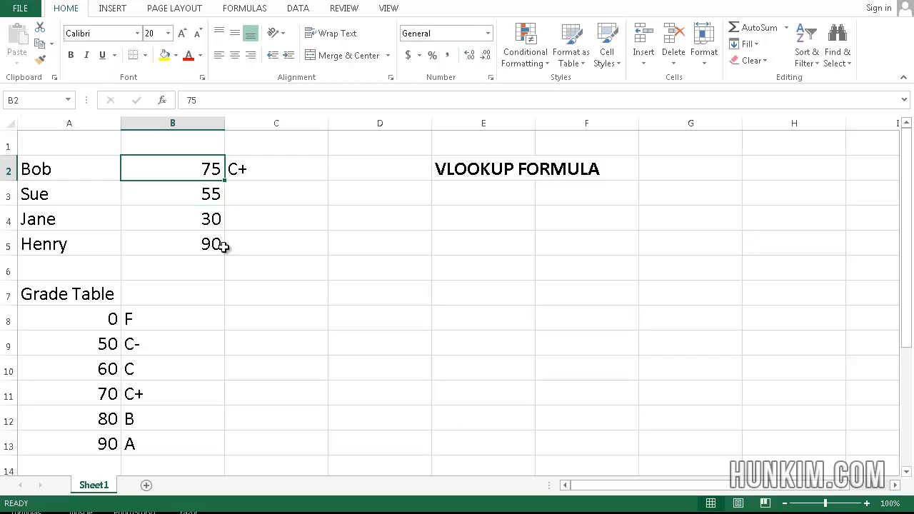
type("65")
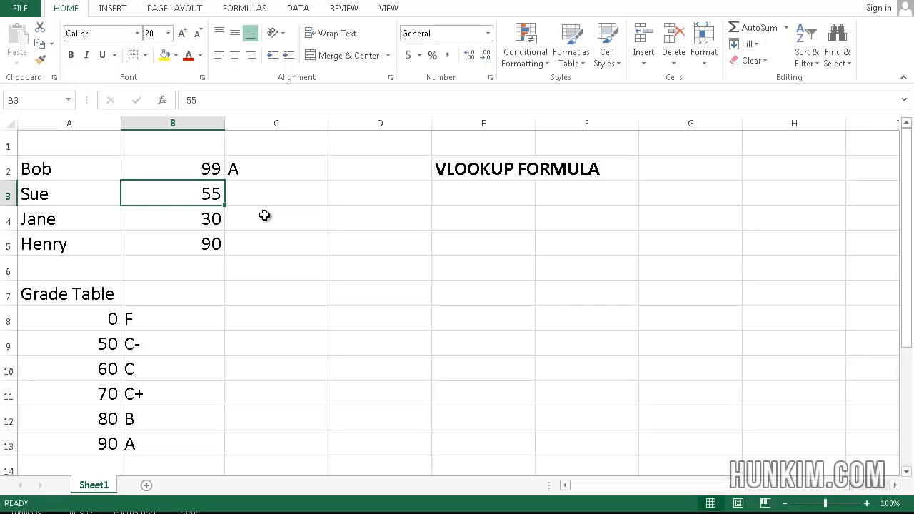
left_click(172, 169)
type("33")
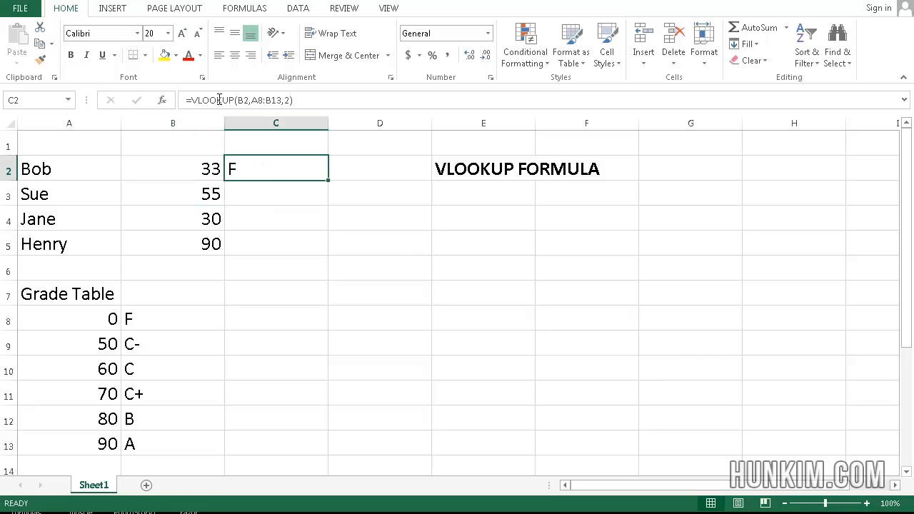
mouse_move(227, 184)
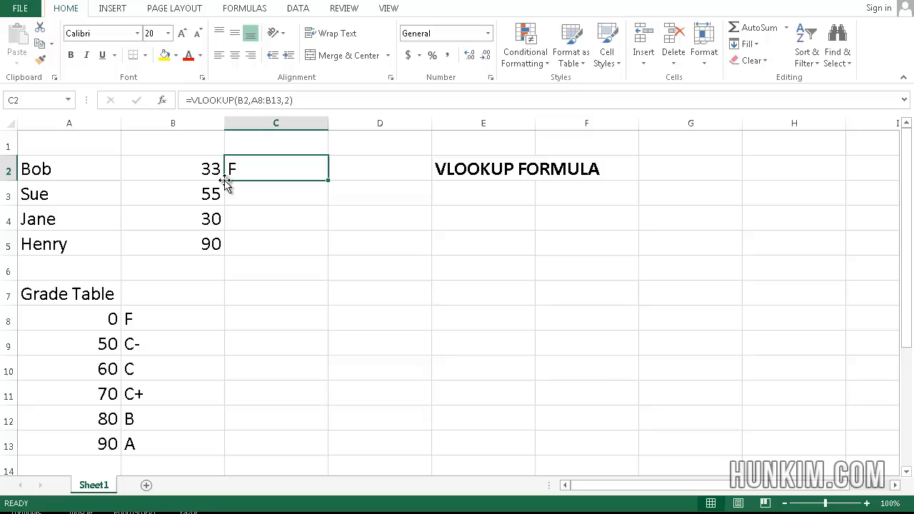
mouse_move(192, 150)
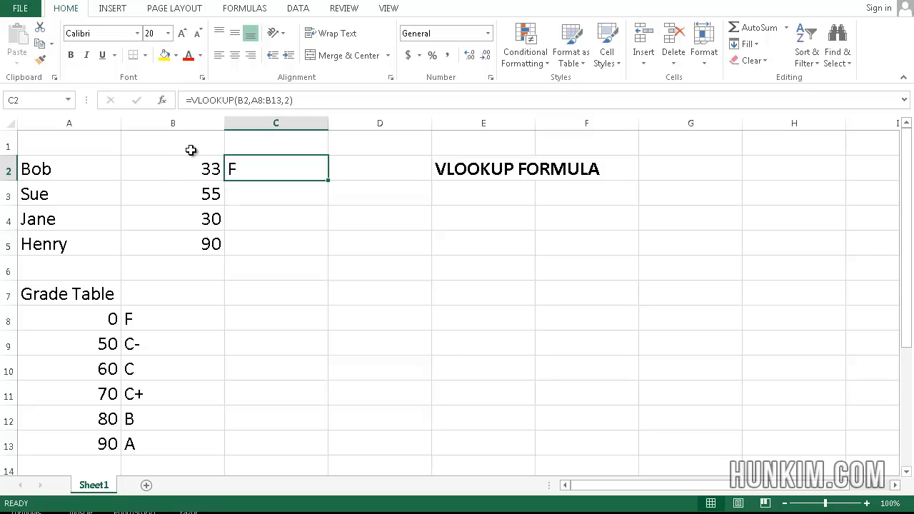
mouse_move(176, 168)
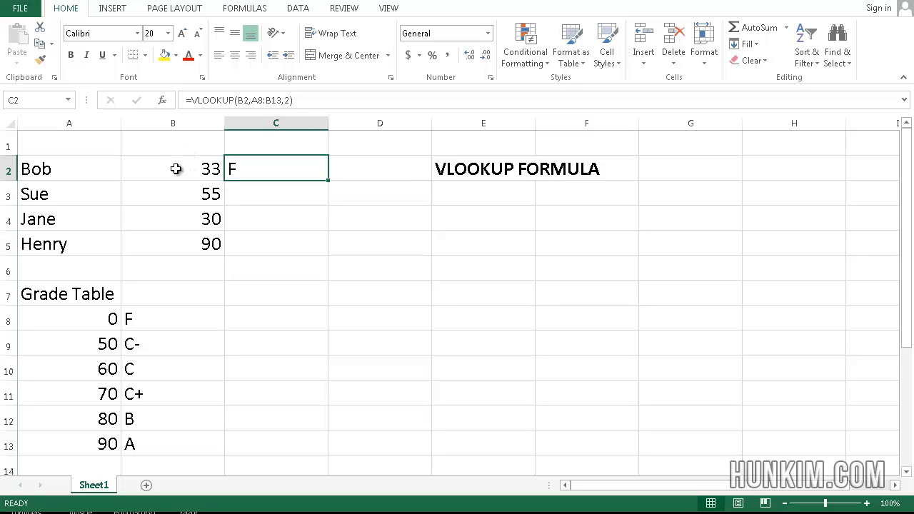
mouse_move(263, 158)
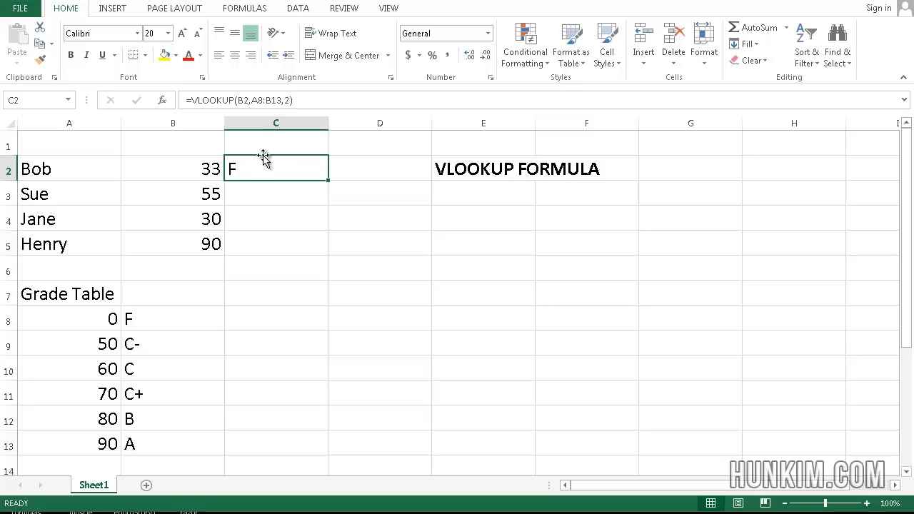
mouse_move(256, 174)
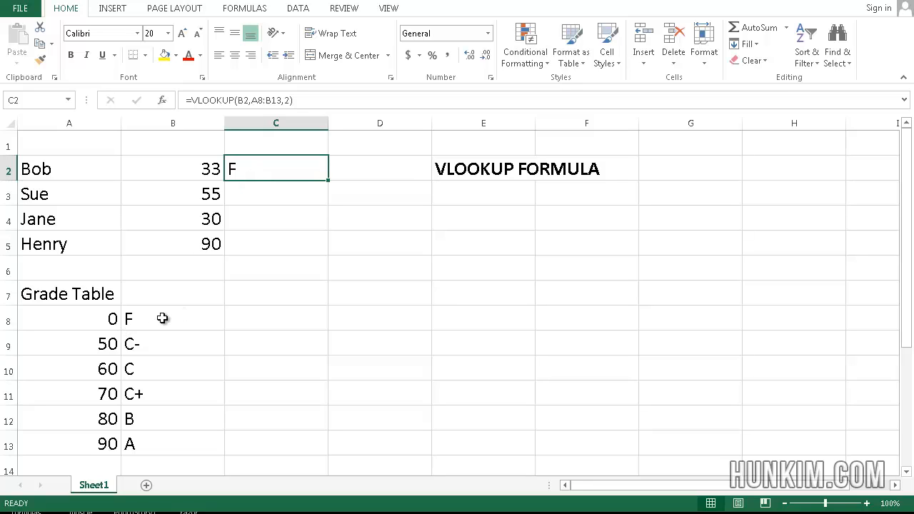
mouse_move(177, 172)
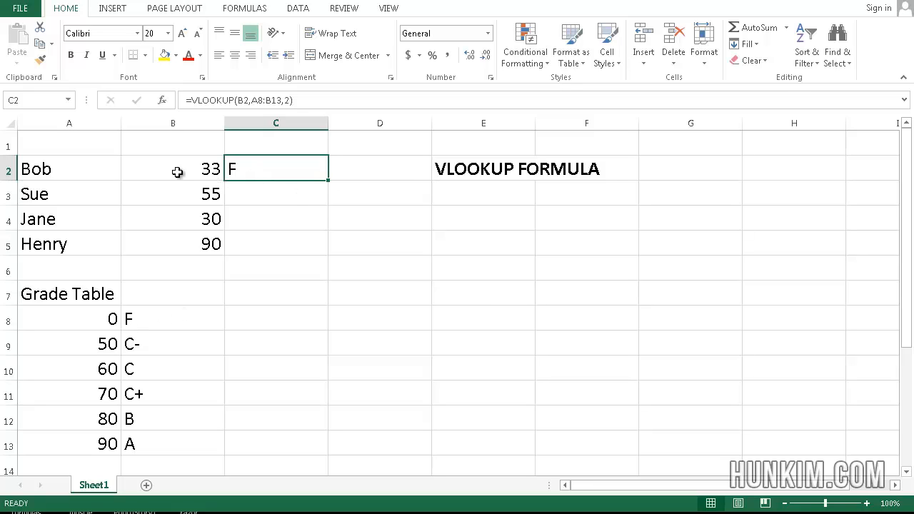
left_click(172, 168)
type("72")
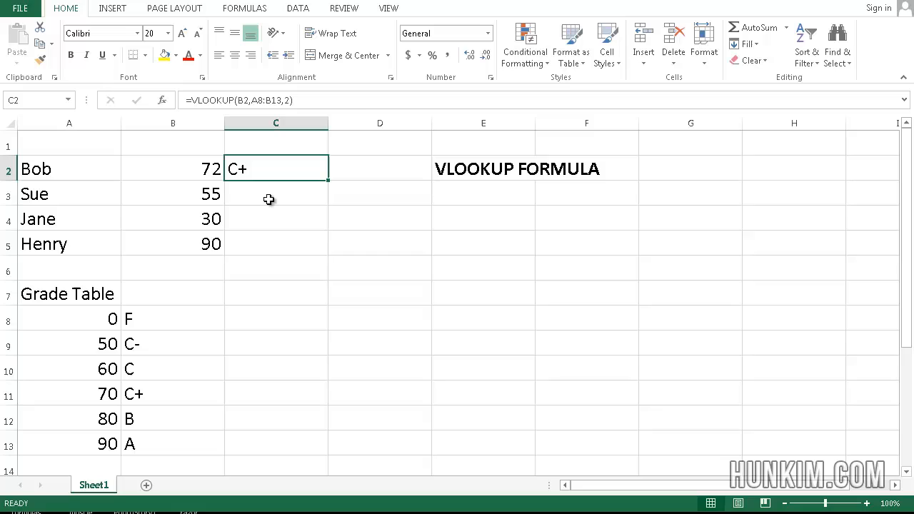
- Enter =VLOOKUP(B3,A8:B13,2) in C3 so Sue's score of 55 returns C-
left_click(275, 194)
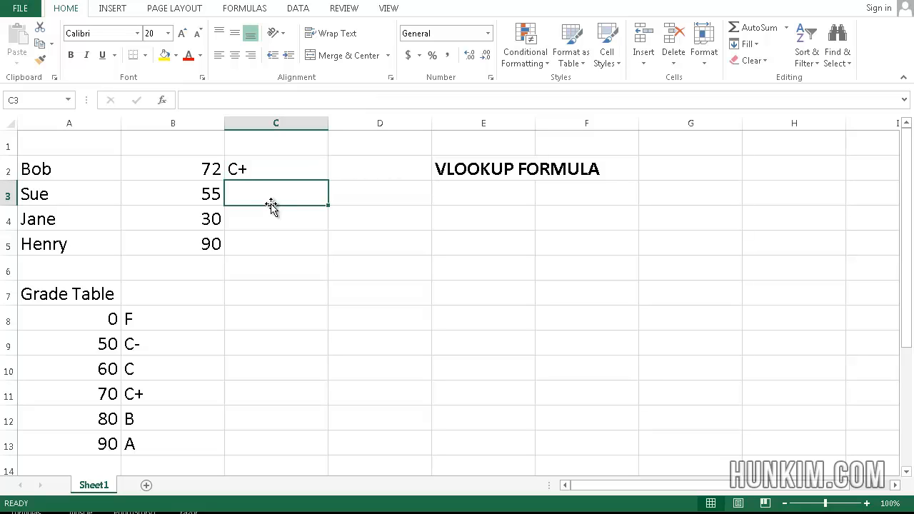
type("=")
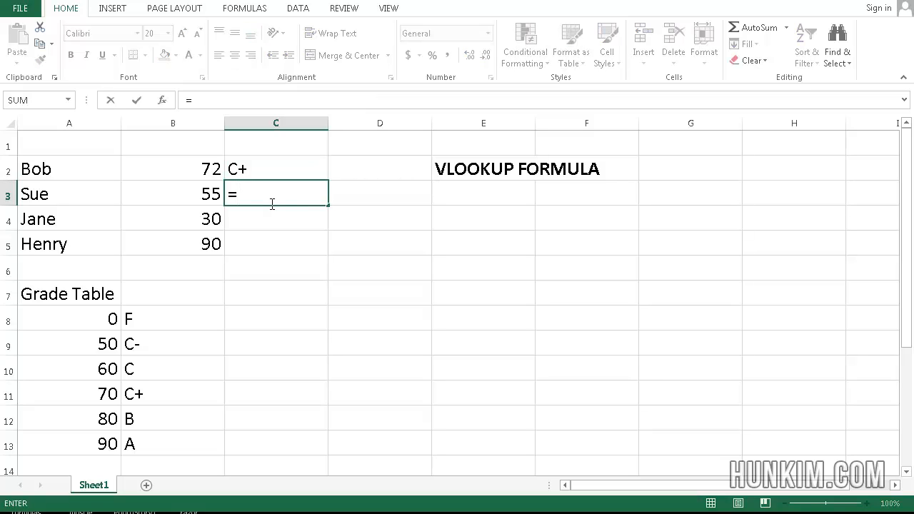
type("VLOOKUP(")
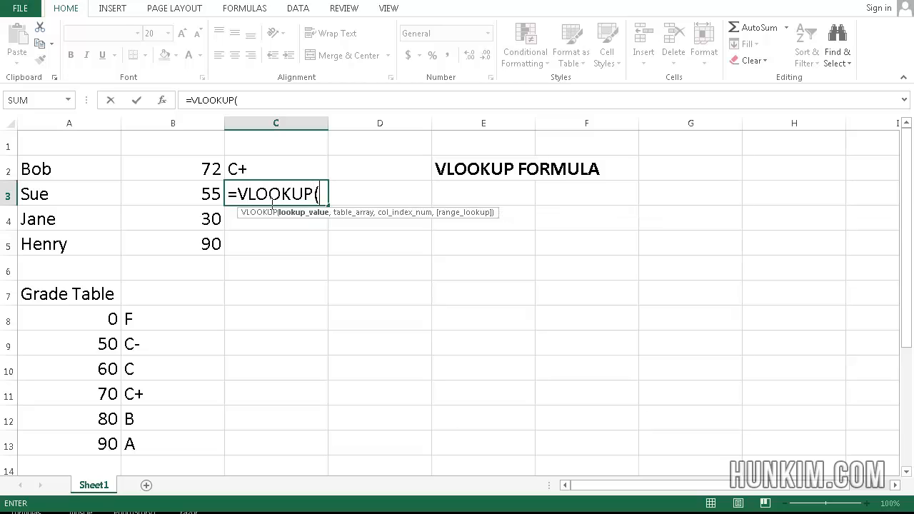
left_click(189, 194)
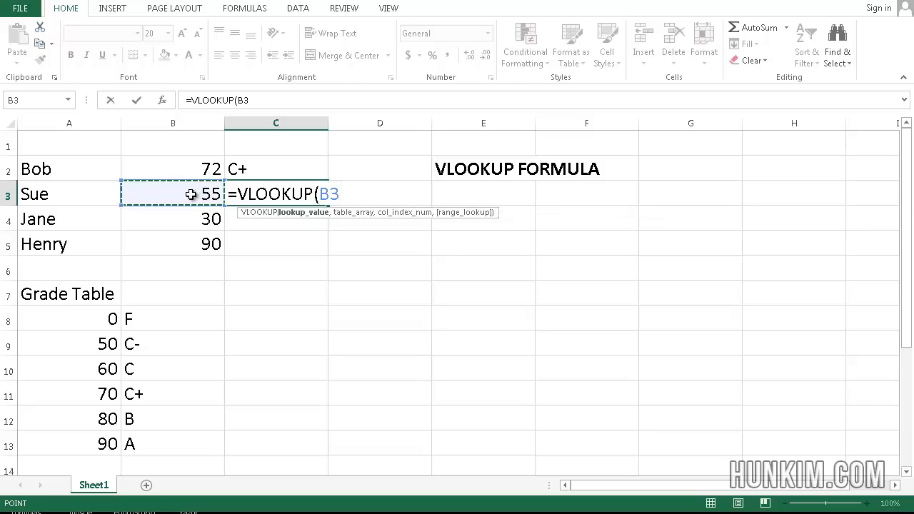
type(",")
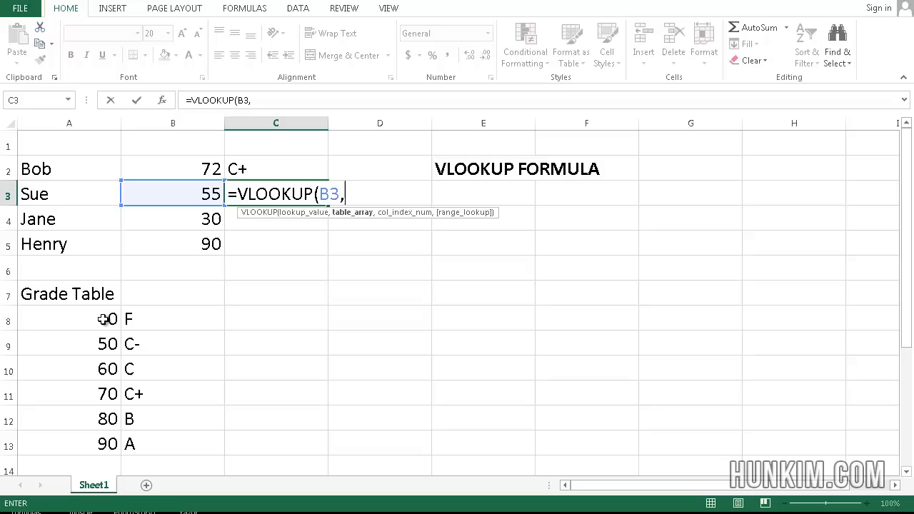
left_click_drag(69, 319, 153, 442)
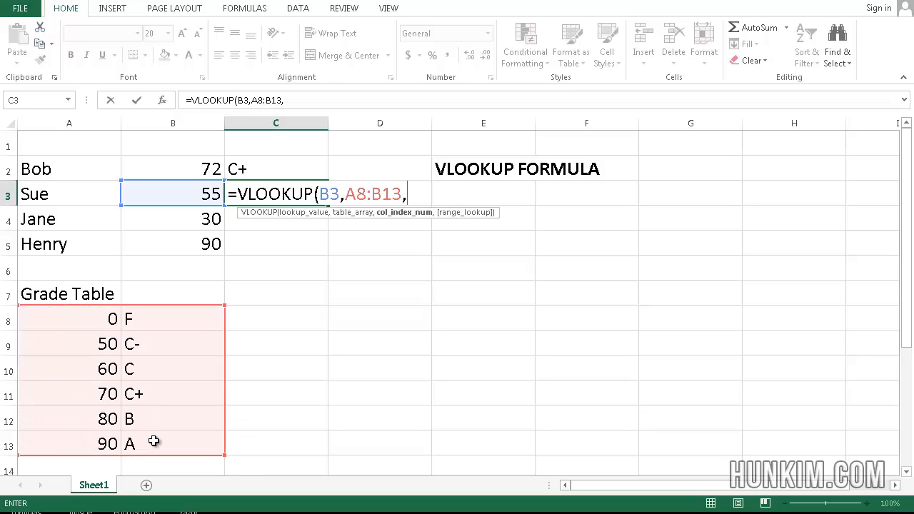
type("2")
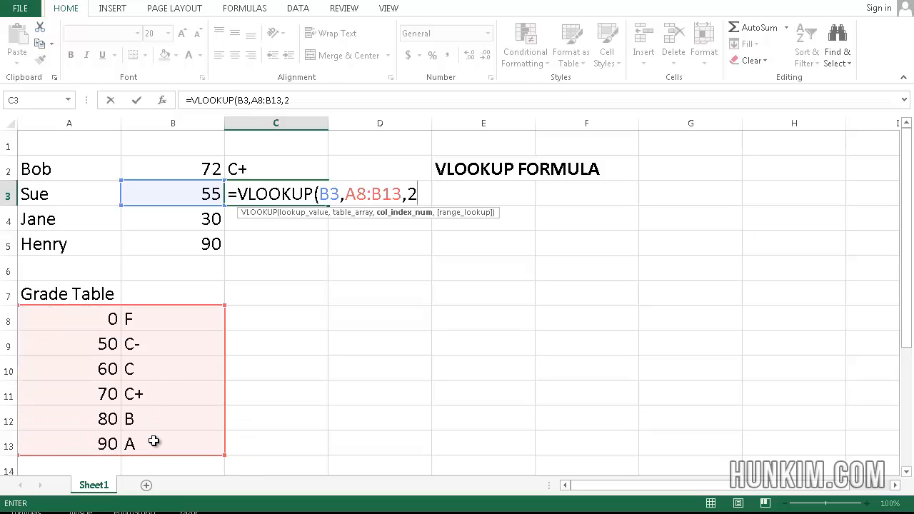
type(")")
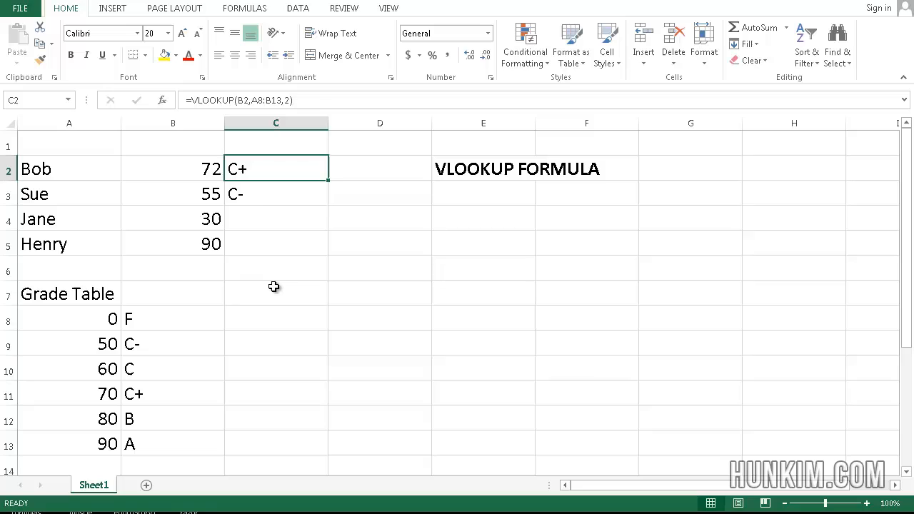
mouse_move(244, 165)
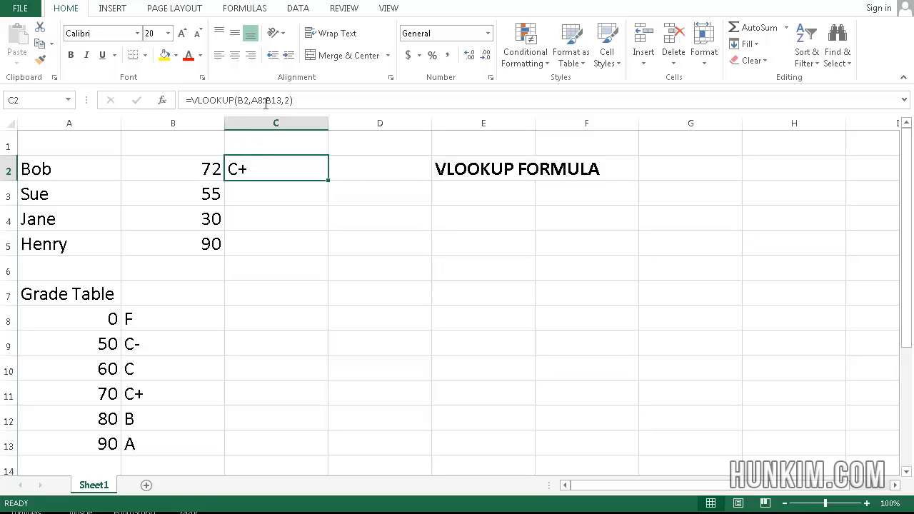
mouse_move(251, 100)
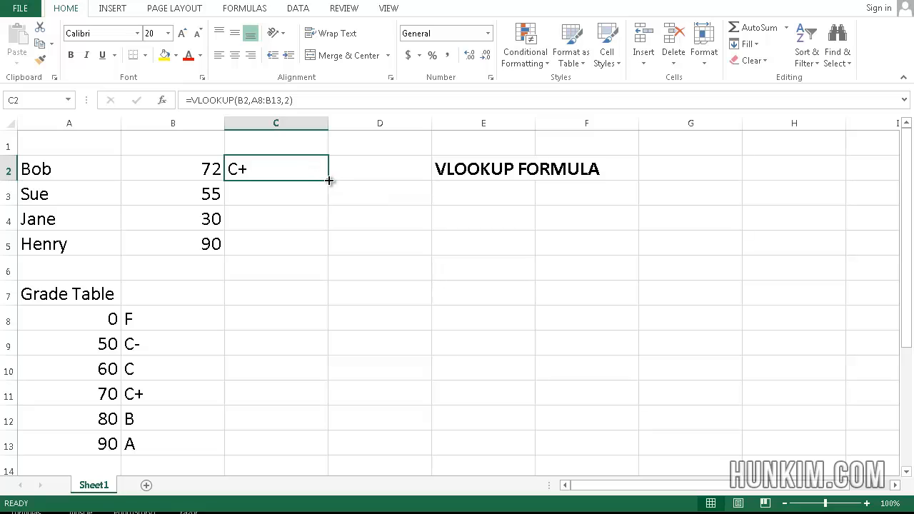
mouse_move(327, 189)
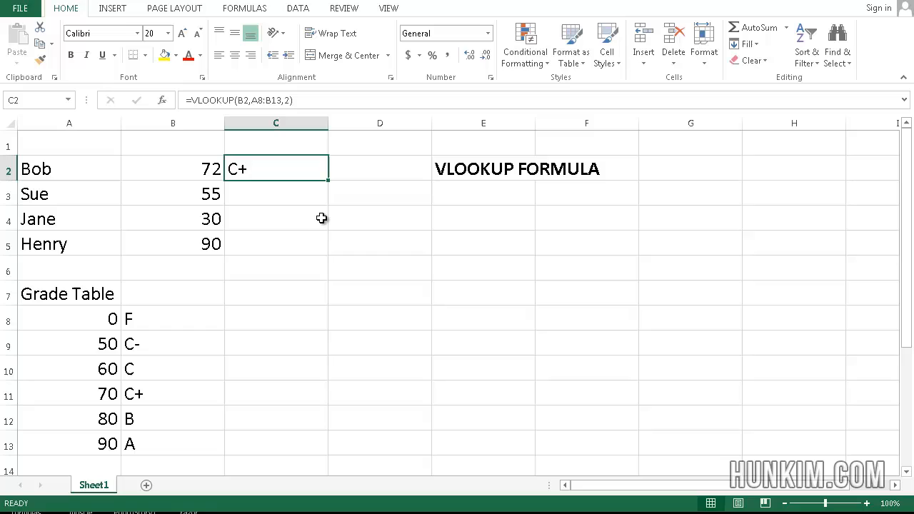
mouse_move(330, 183)
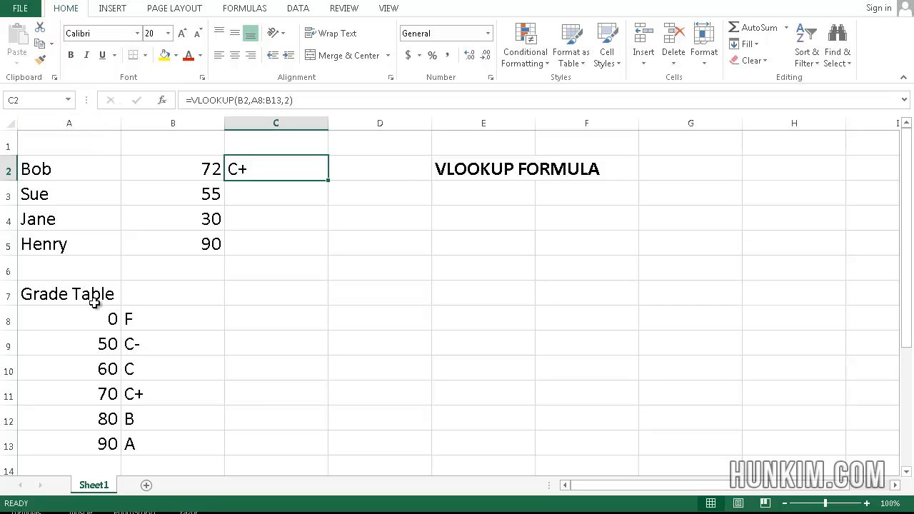
left_click(69, 318)
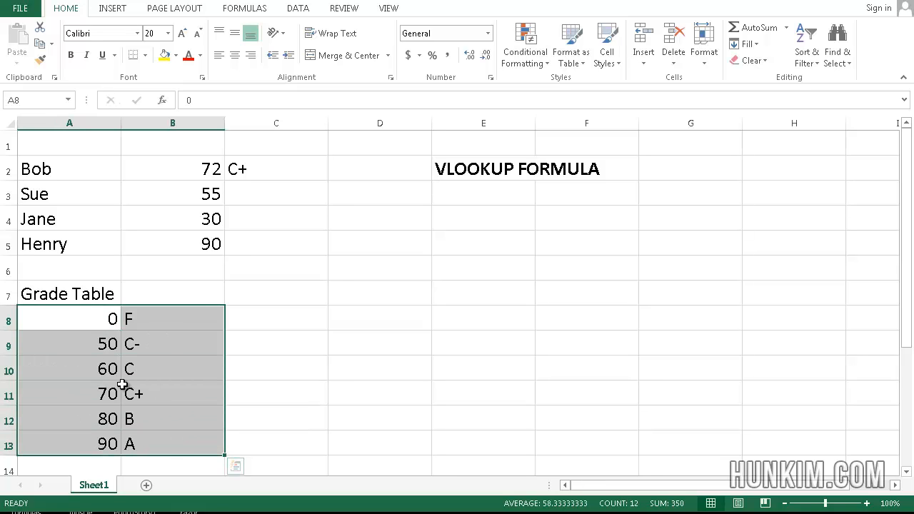
mouse_move(127, 402)
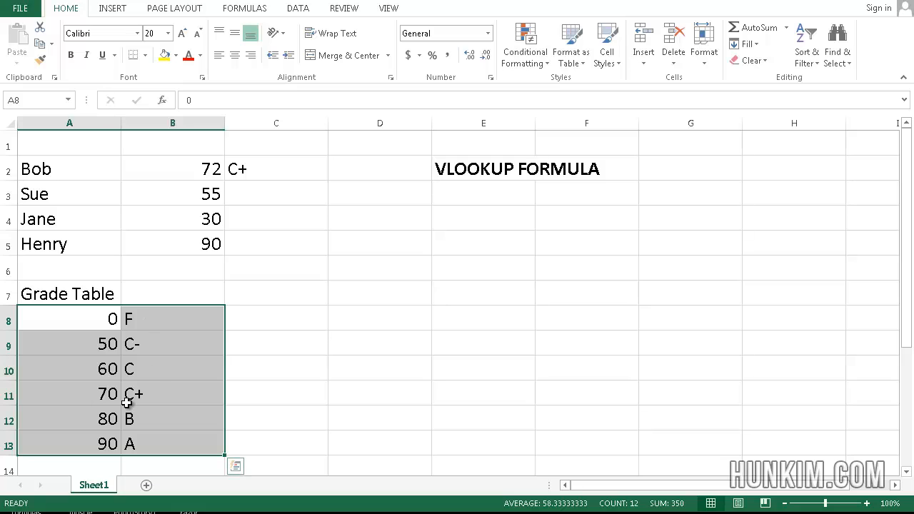
mouse_move(302, 168)
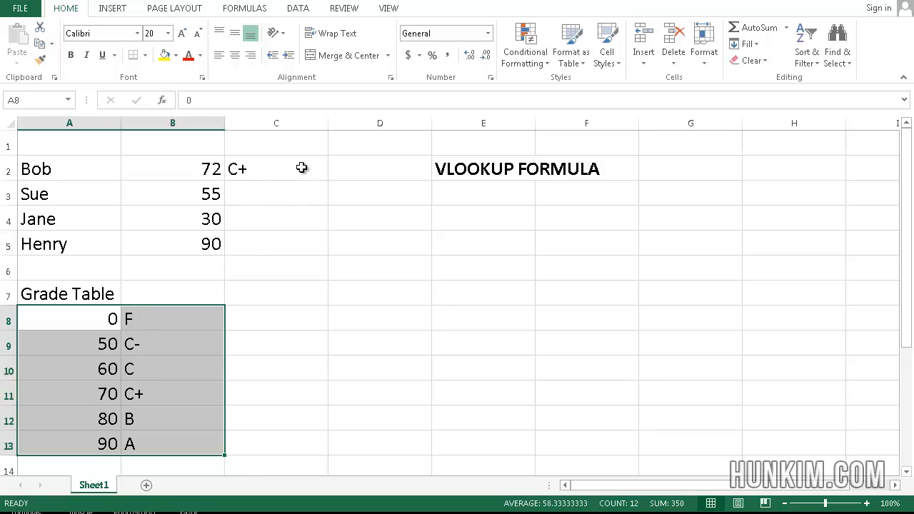
left_click(275, 169)
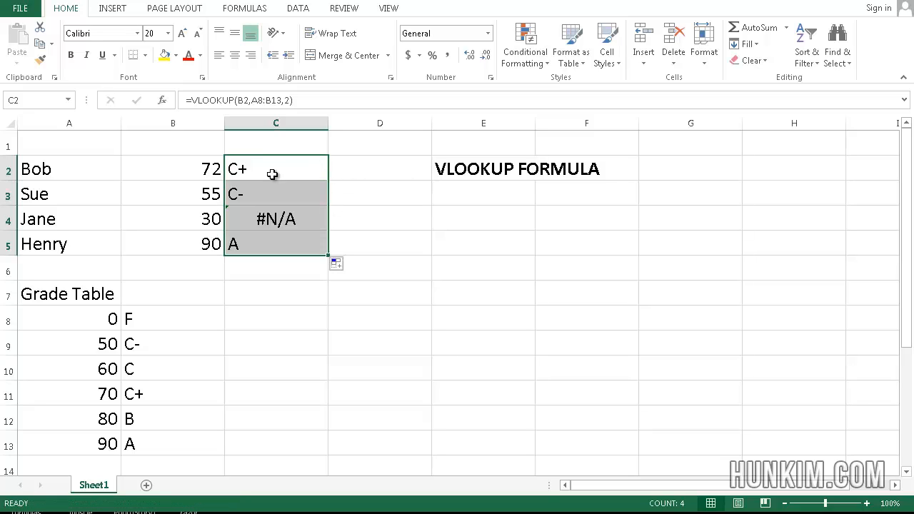
left_click(275, 244)
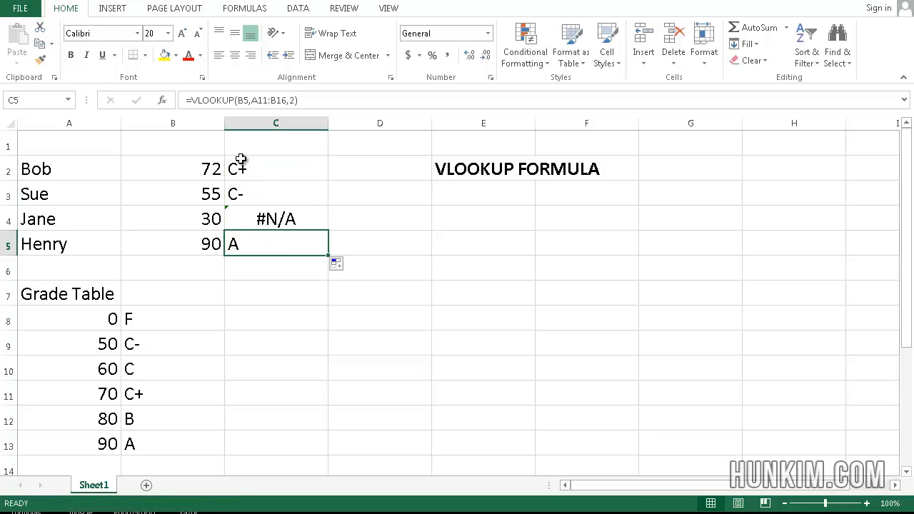
mouse_move(272, 97)
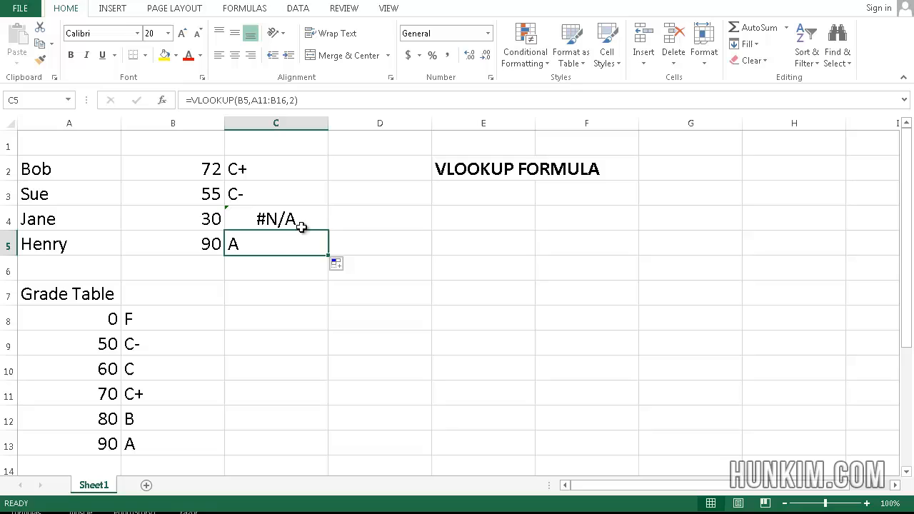
mouse_move(74, 339)
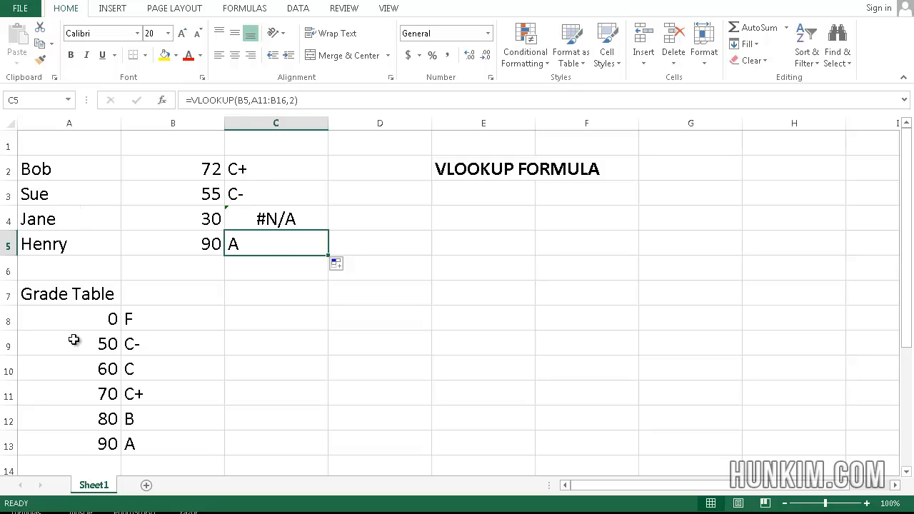
mouse_move(71, 394)
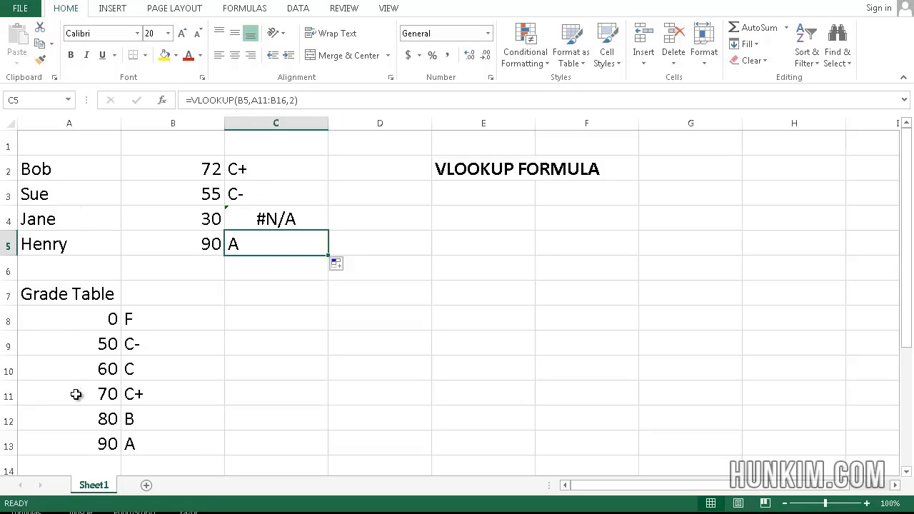
mouse_move(98, 393)
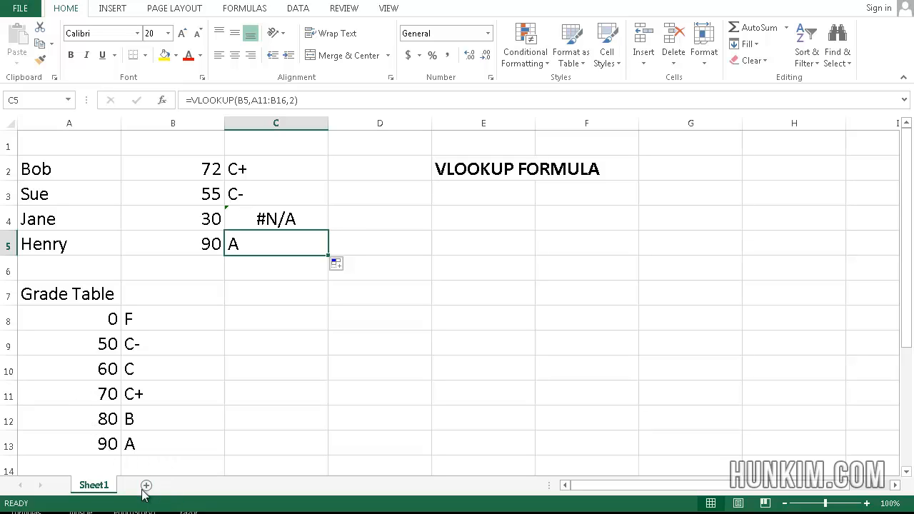
mouse_move(272, 191)
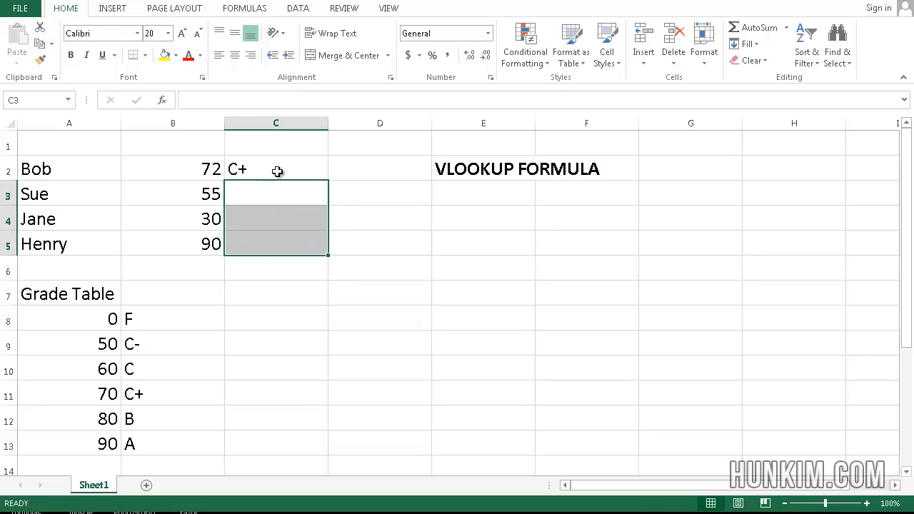
- Rewrite C2 as =VLOOKUP(B2,$A$8:$B$13,2) with the grade table locked absolutely via F4
type("=VLOOKUP(B2,A8:B13,2)")
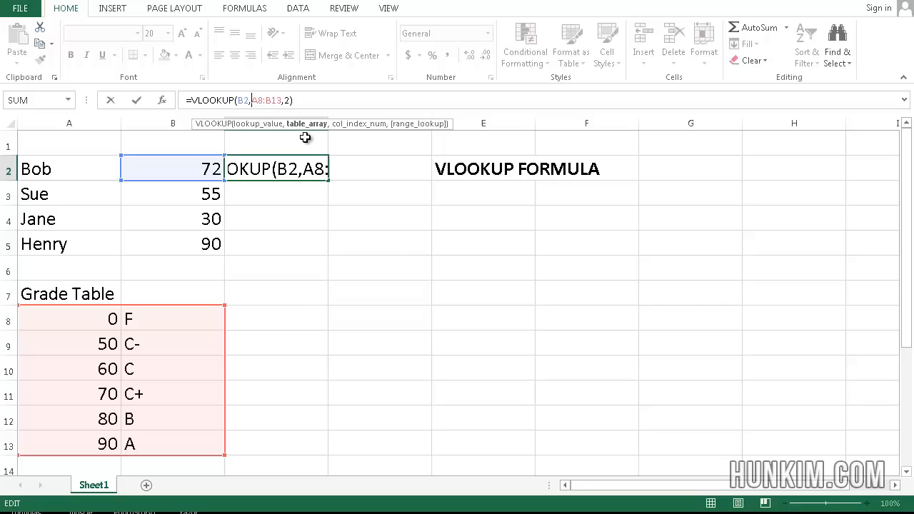
key("F4")
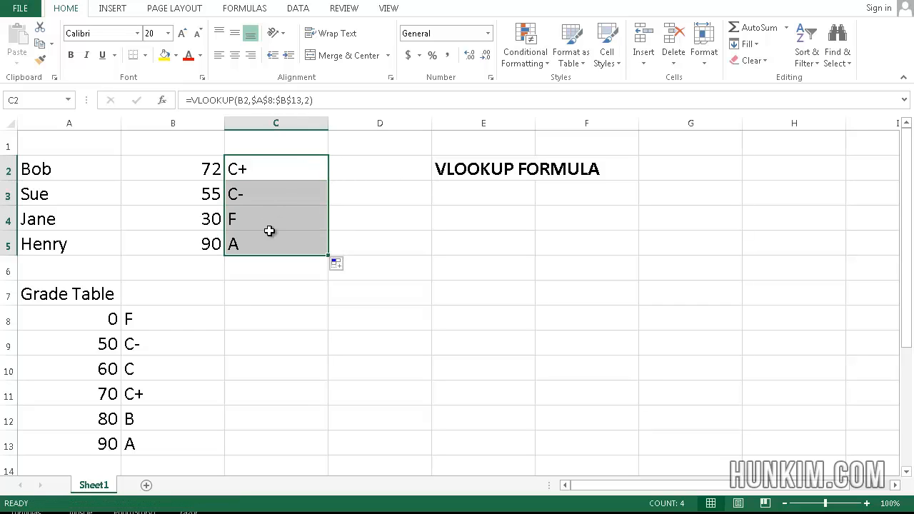
mouse_move(257, 283)
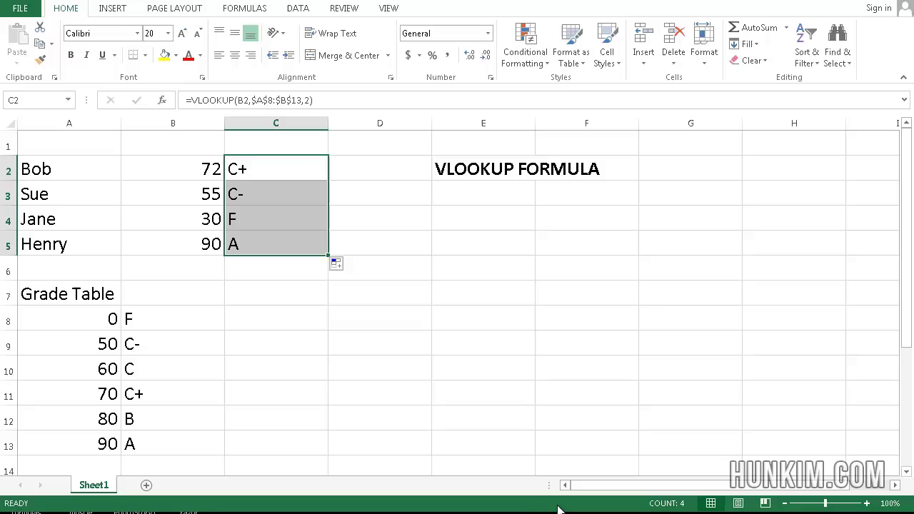
mouse_move(200, 330)
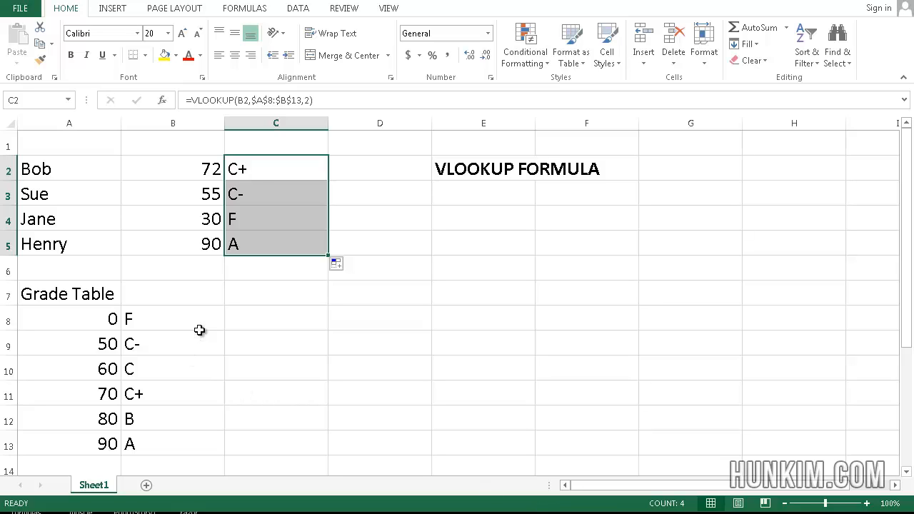
mouse_move(447, 170)
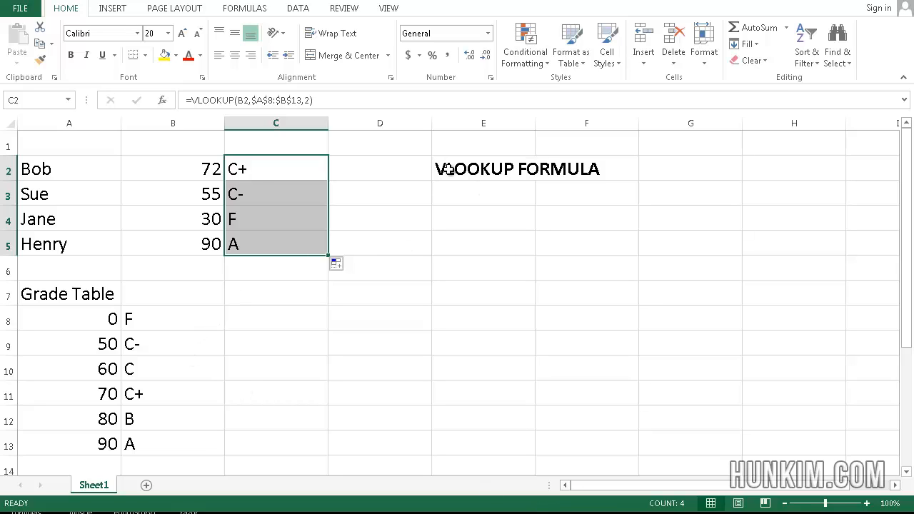
mouse_move(458, 188)
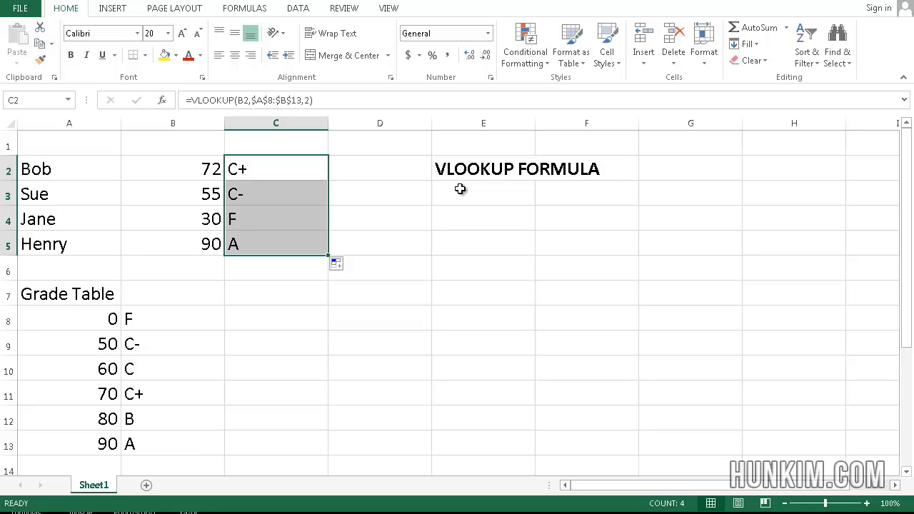
mouse_move(471, 212)
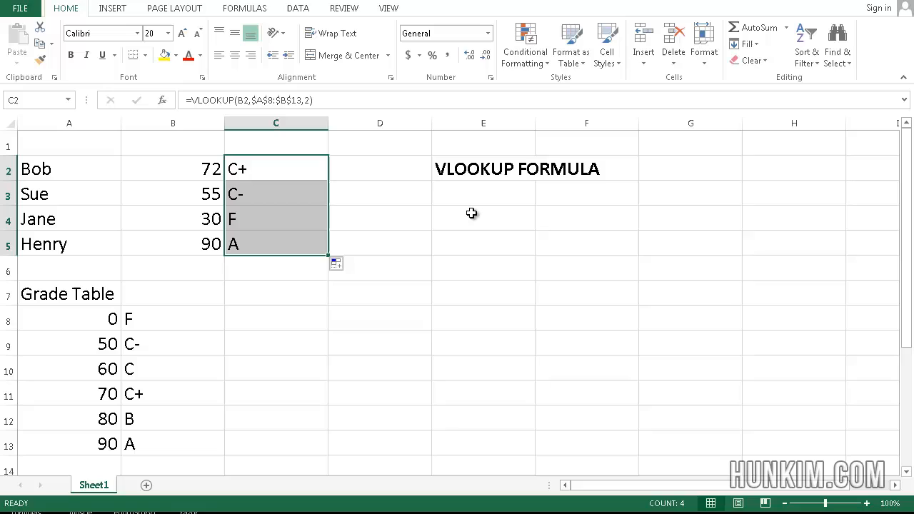
mouse_move(503, 207)
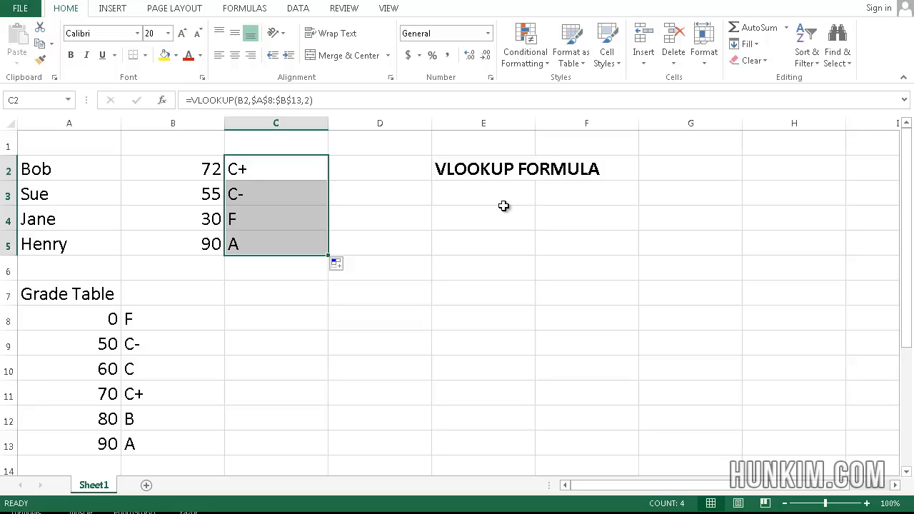
mouse_move(512, 289)
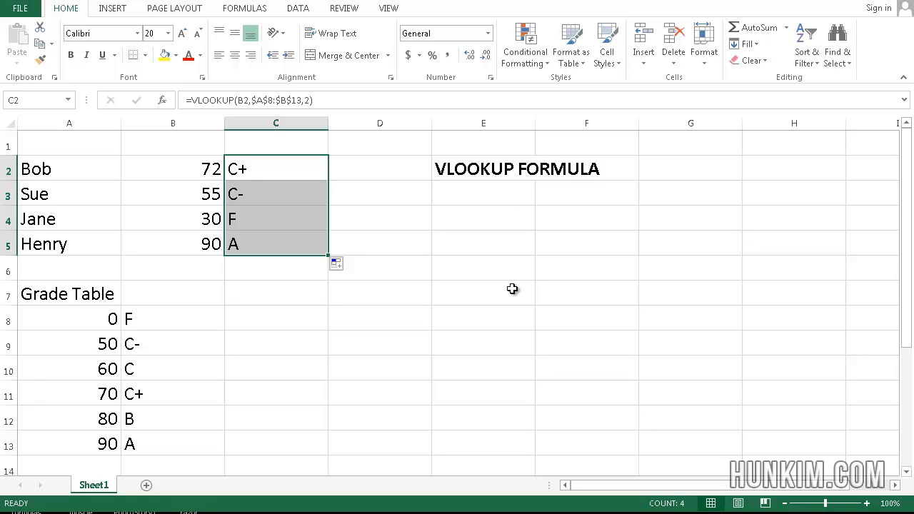